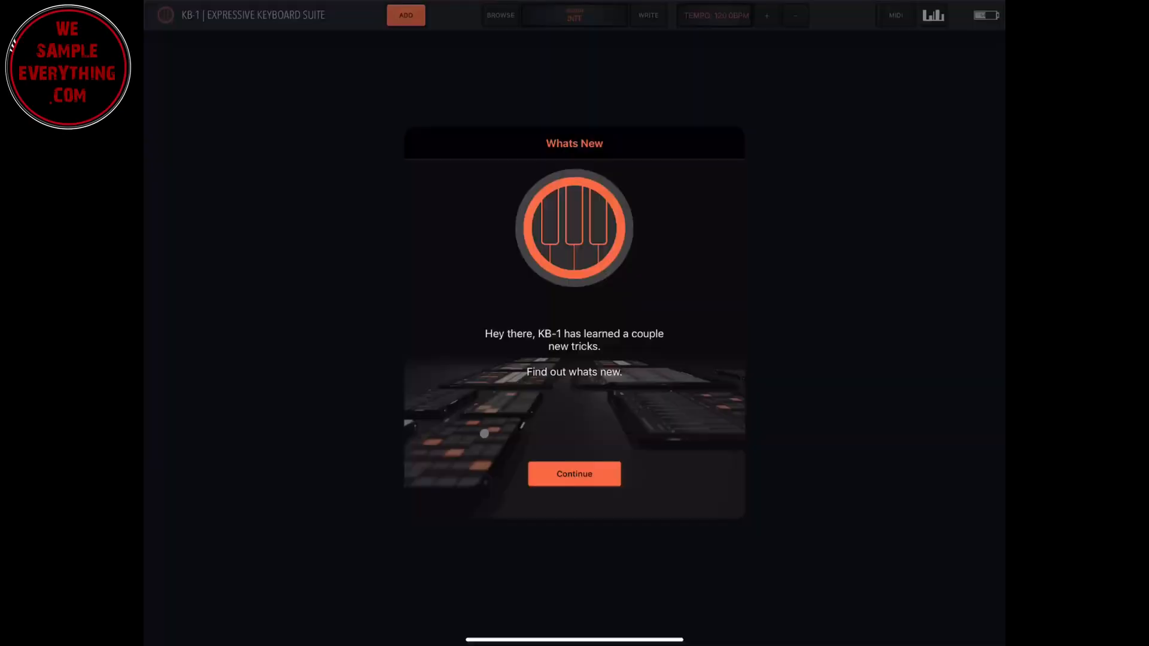
Step: Skip the four What's New pages and decline the App Store review request
click(574, 474)
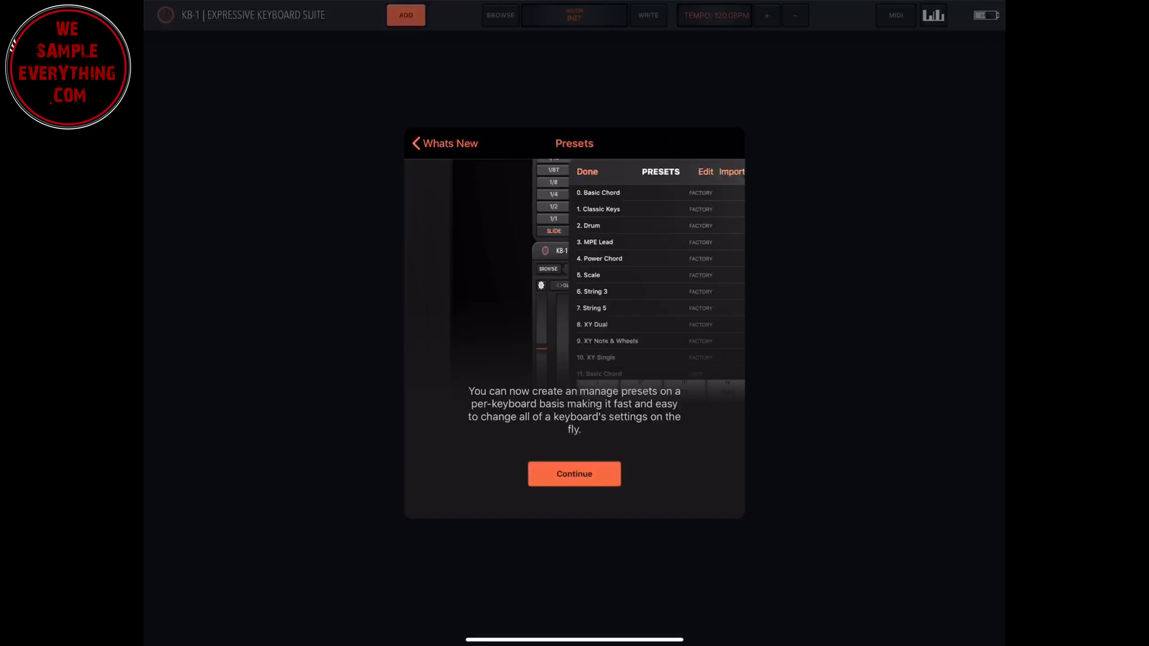
click(573, 474)
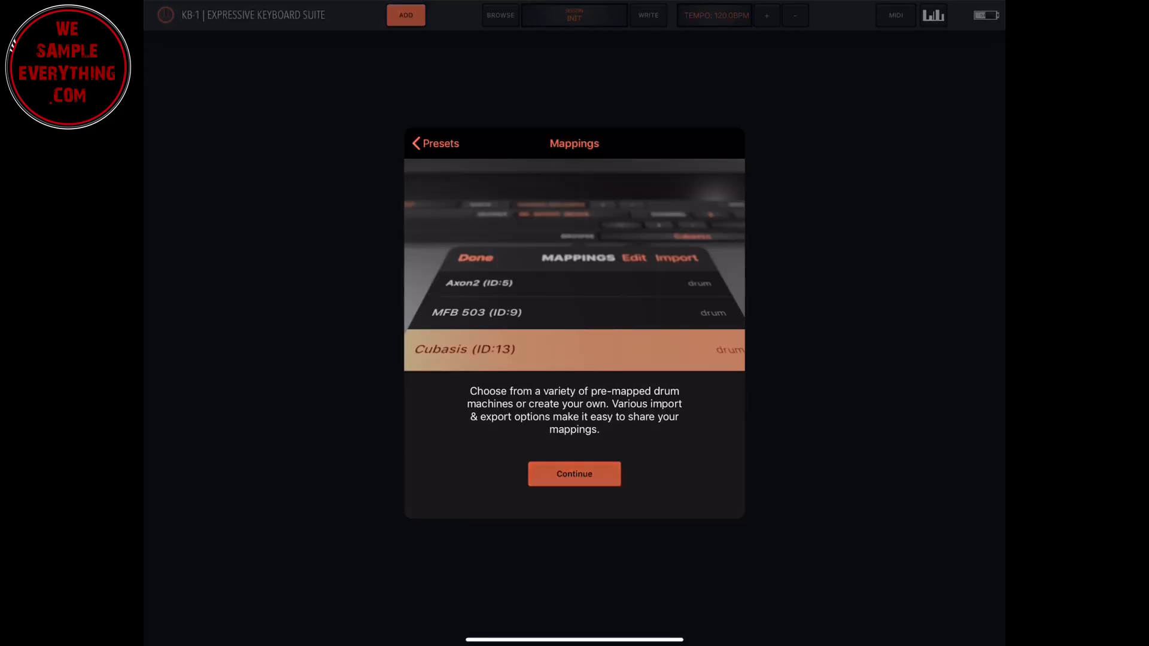
click(574, 473)
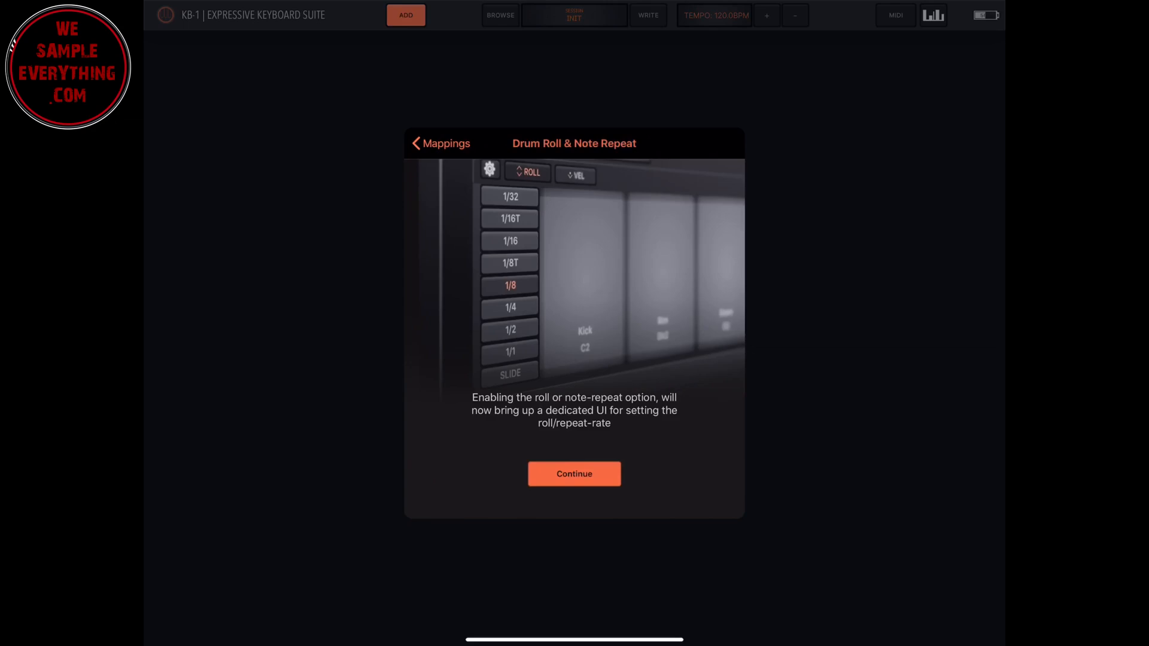
click(574, 474)
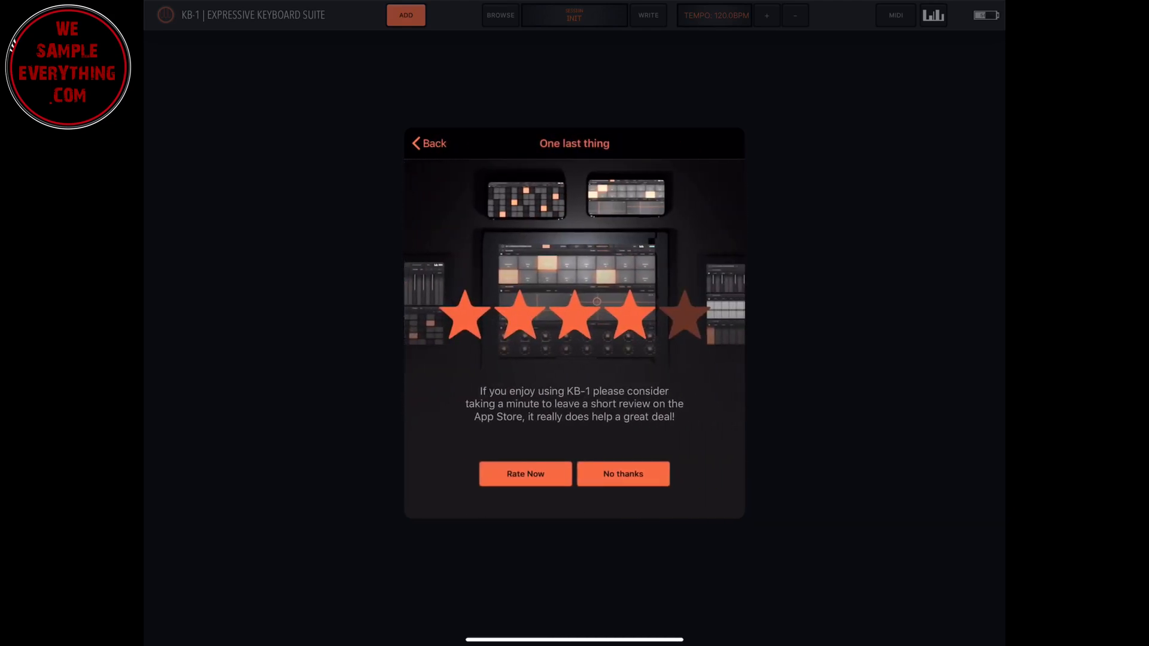
click(623, 474)
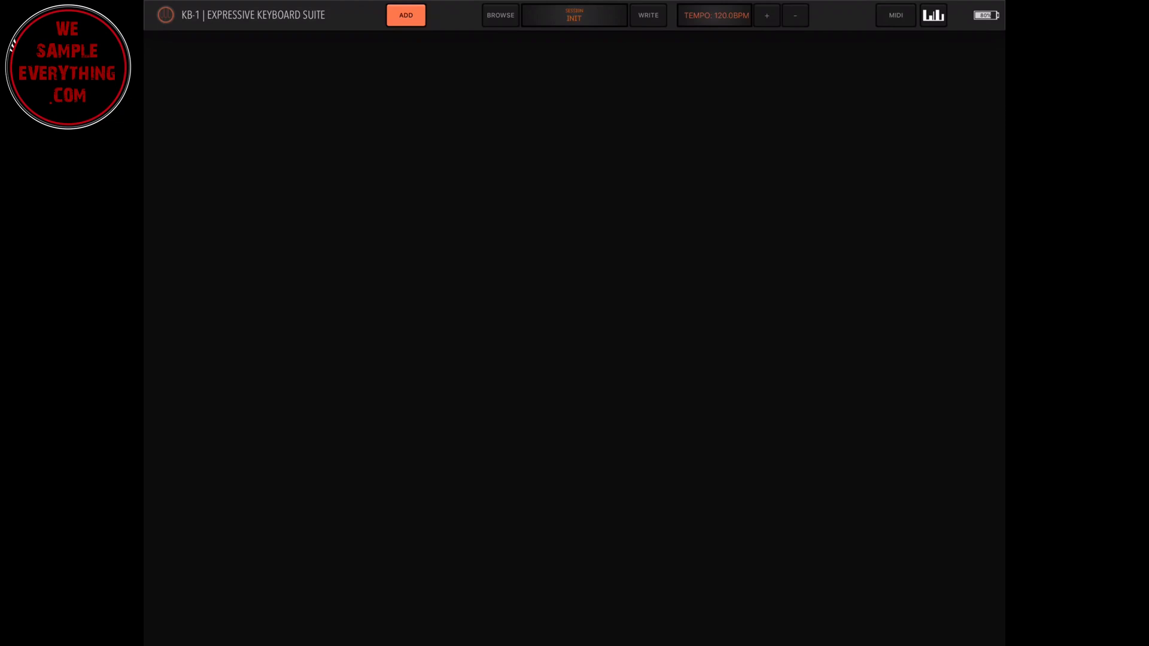
Step: View the KB-1 version in the About screen, then close it
click(895, 15)
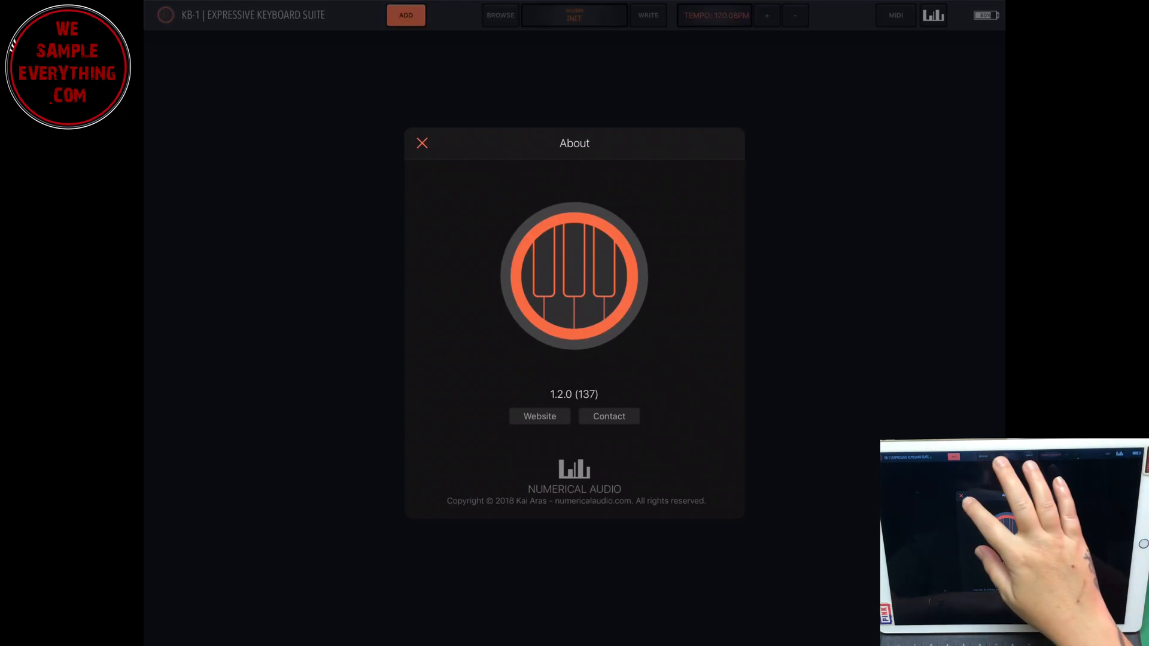
click(422, 143)
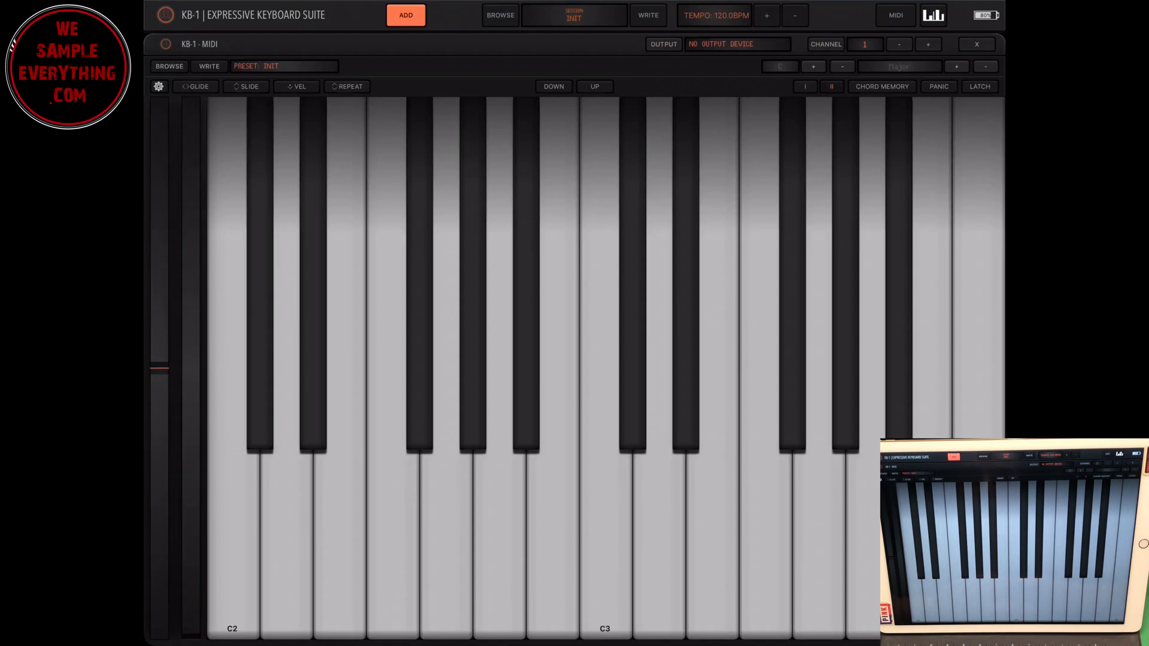
Step: Add keyboards until the five-keyboard limit alert appears, and dismiss it
click(403, 15)
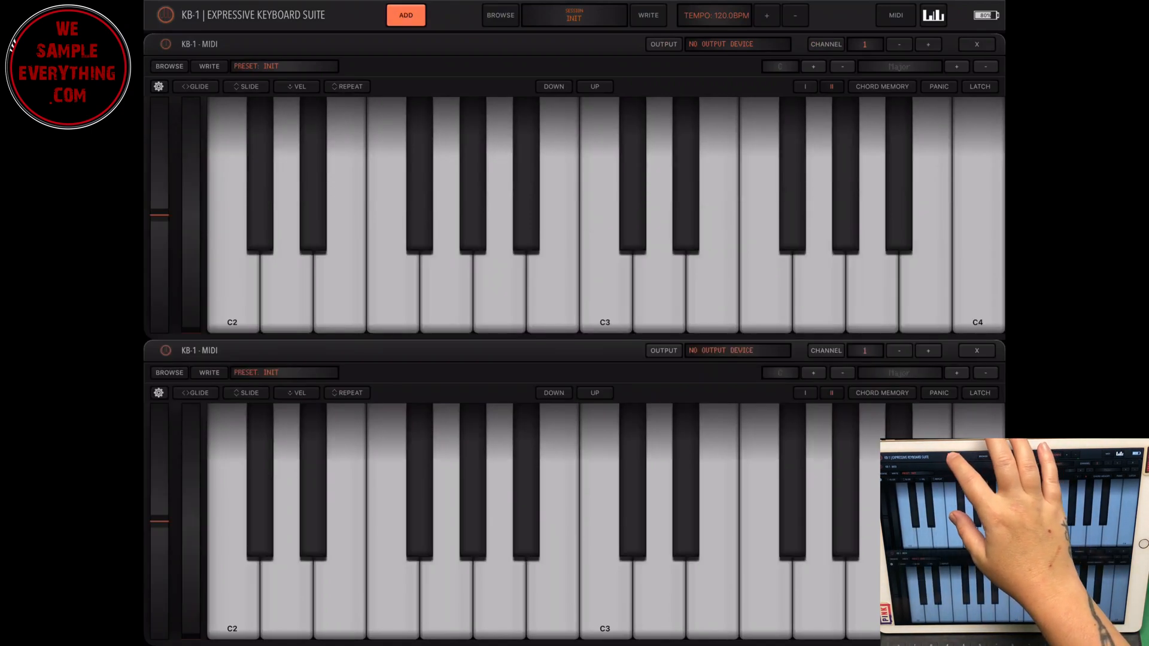
click(405, 15)
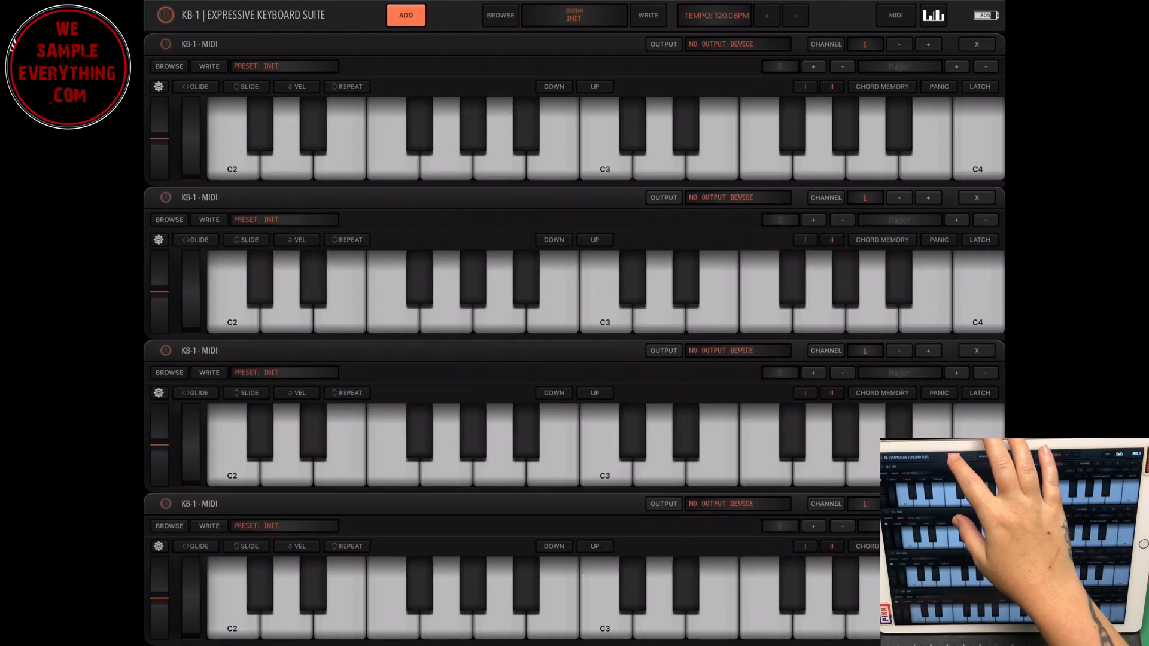
click(406, 15)
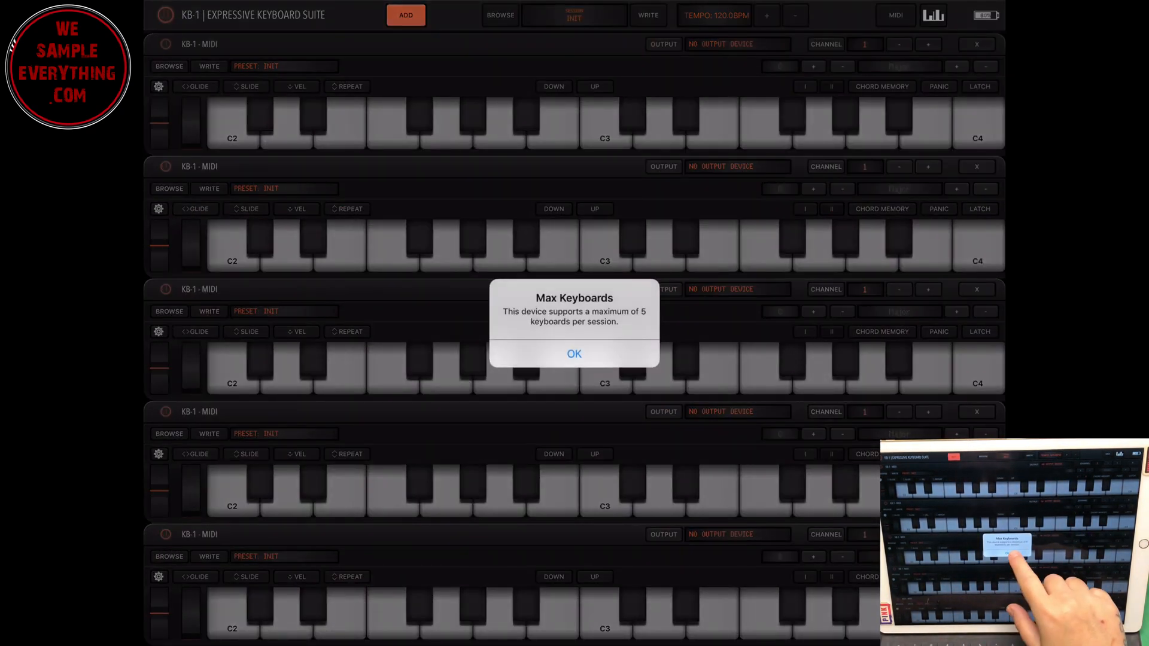
click(574, 355)
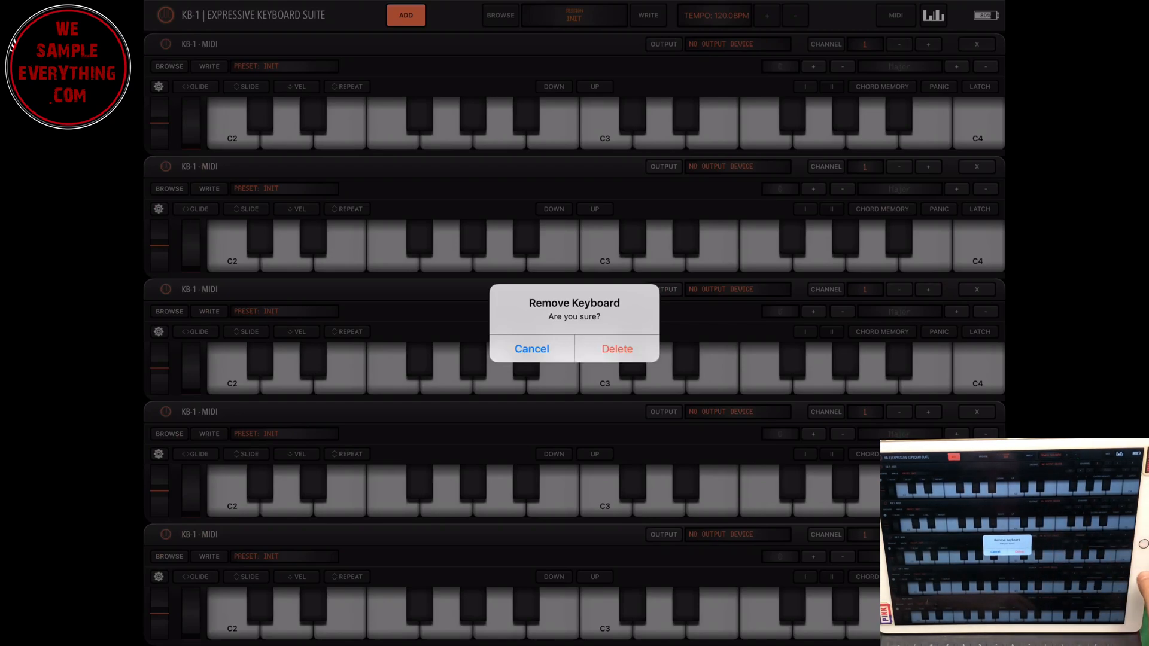
Step: Delete two keyboards so three remain, and show the top keyboard's settings
click(616, 349)
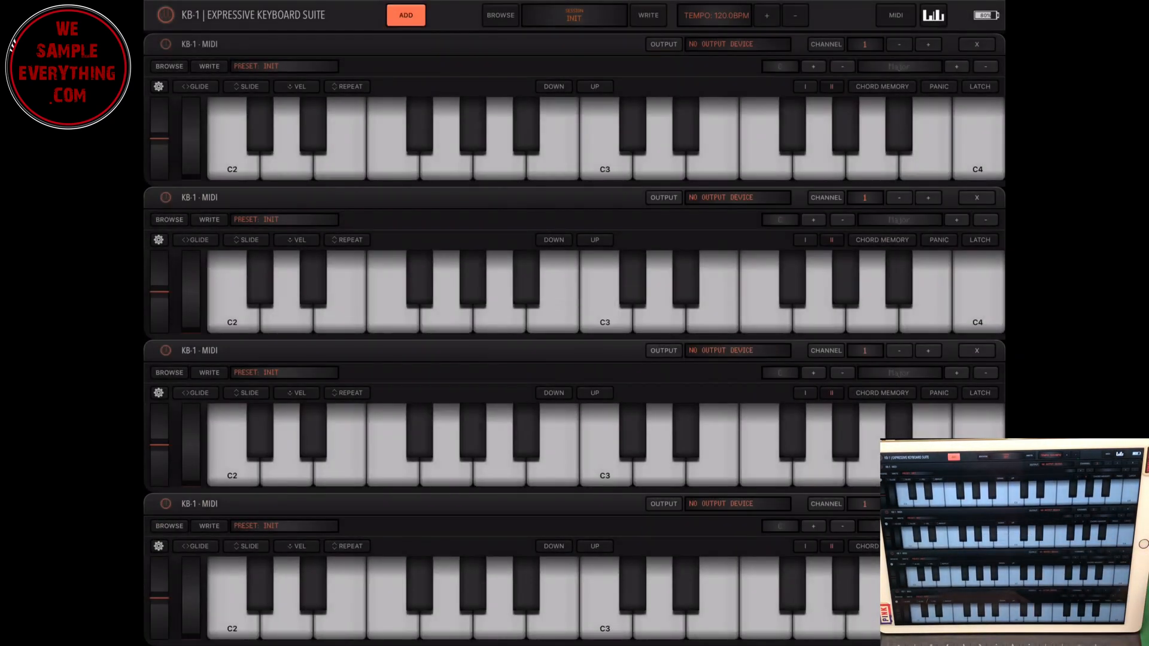
click(978, 45)
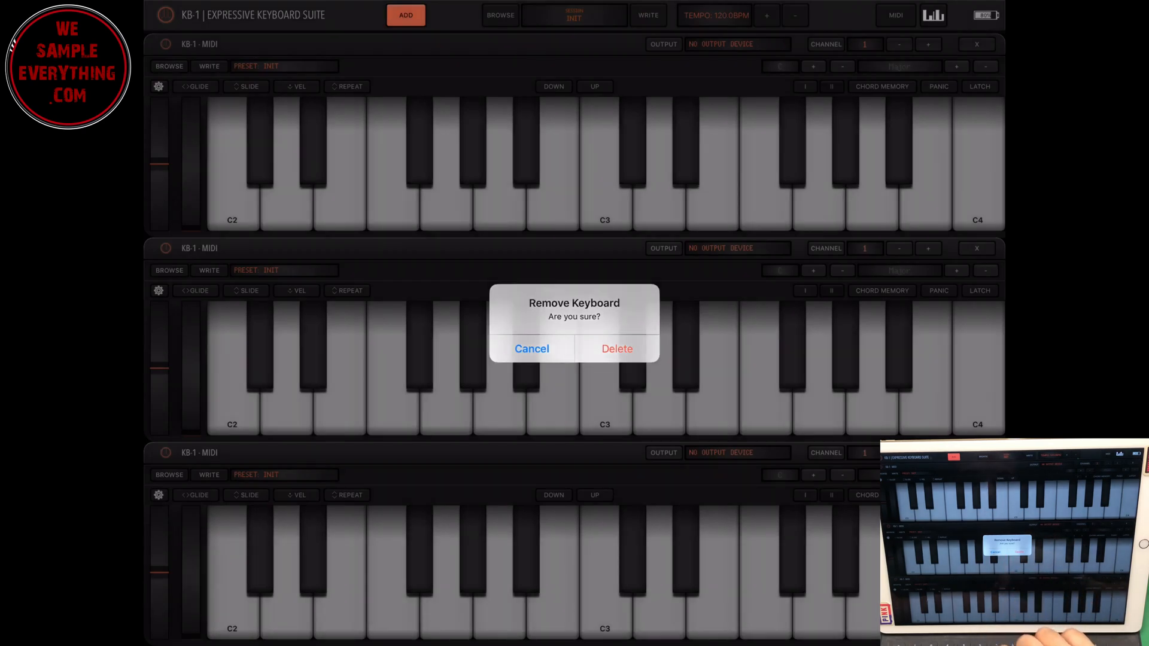
click(531, 348)
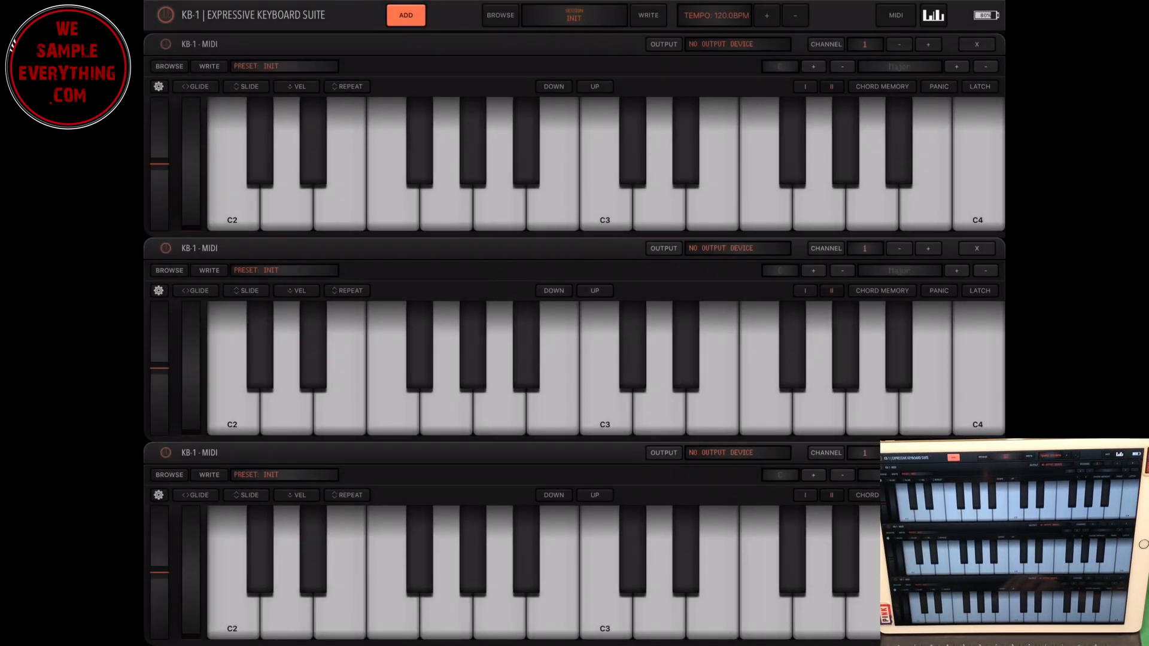
click(158, 87)
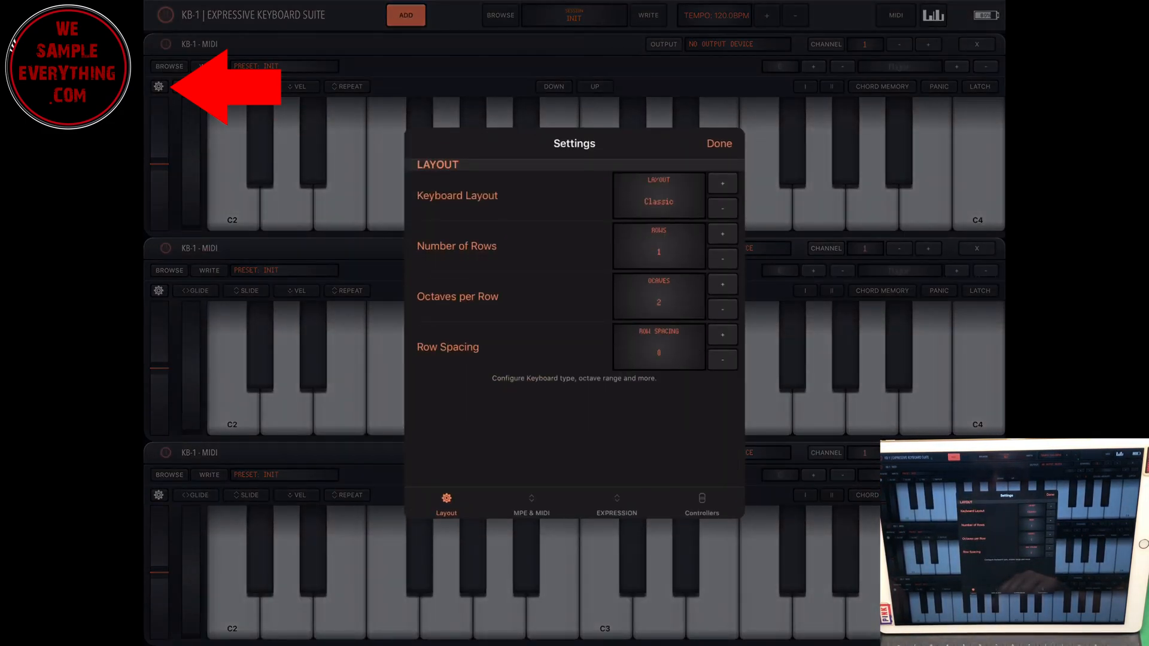
Step: Set the top keyboard's layout to Uniform and the middle keyboard's to String
click(718, 143)
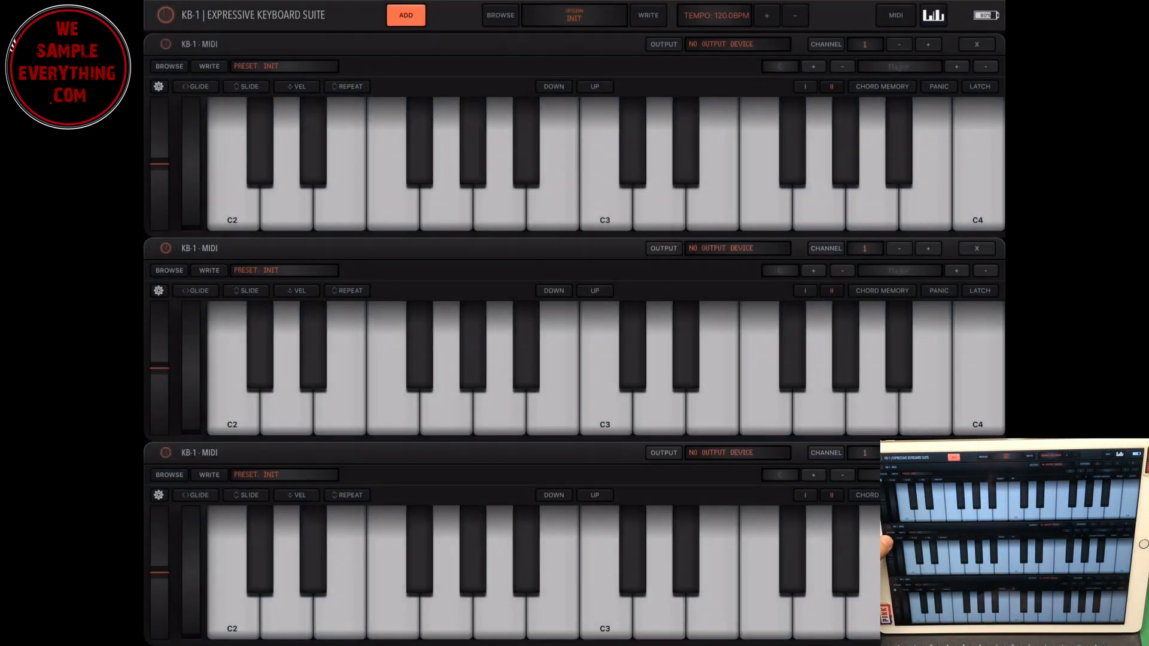
click(157, 87)
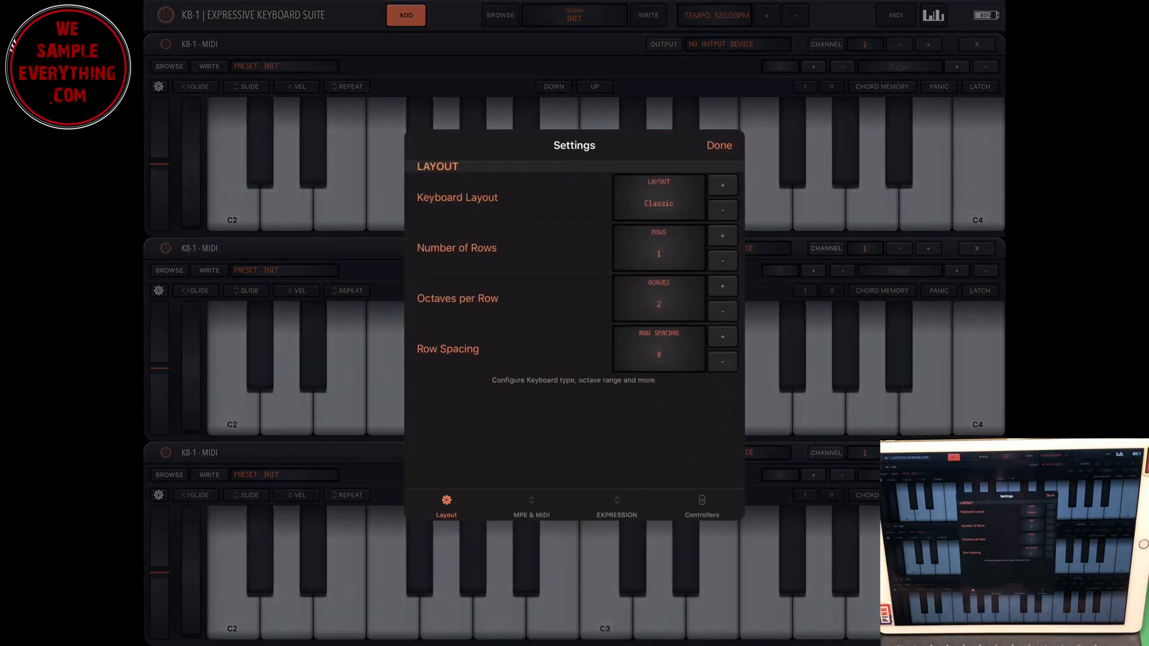
click(722, 184)
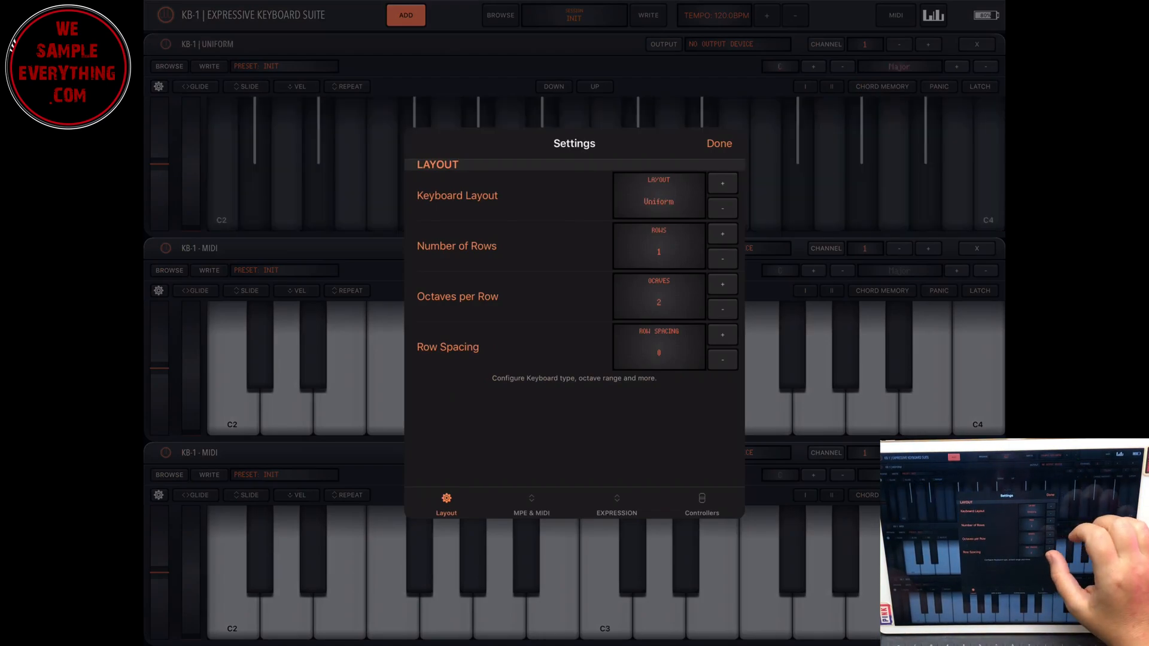
click(718, 143)
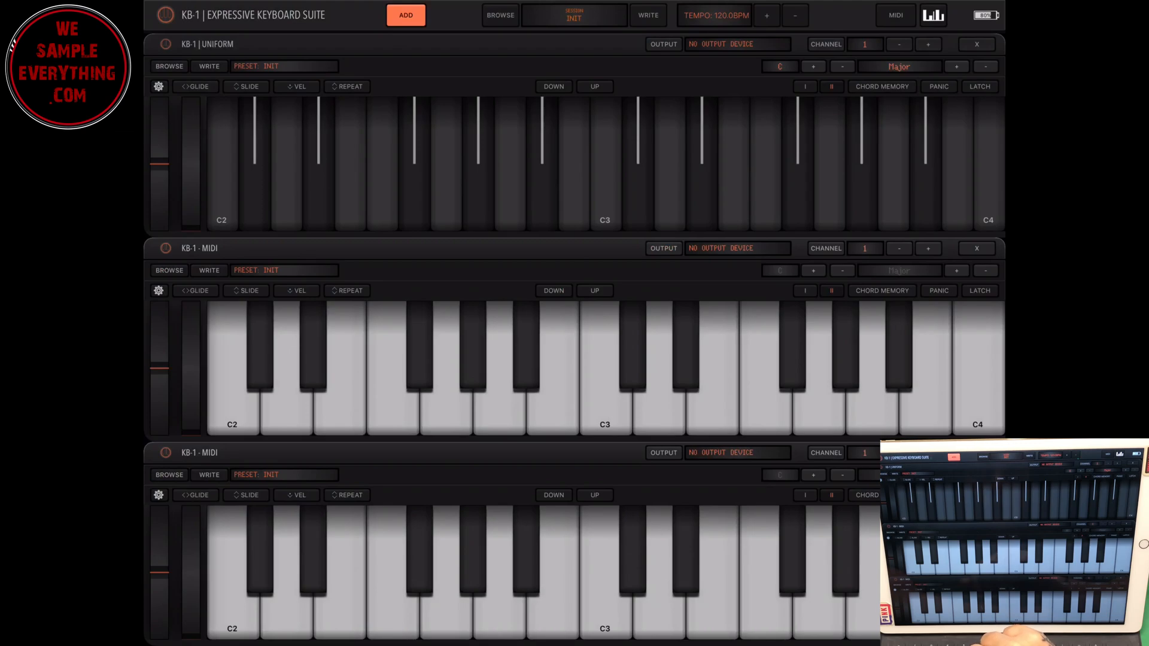
click(159, 86)
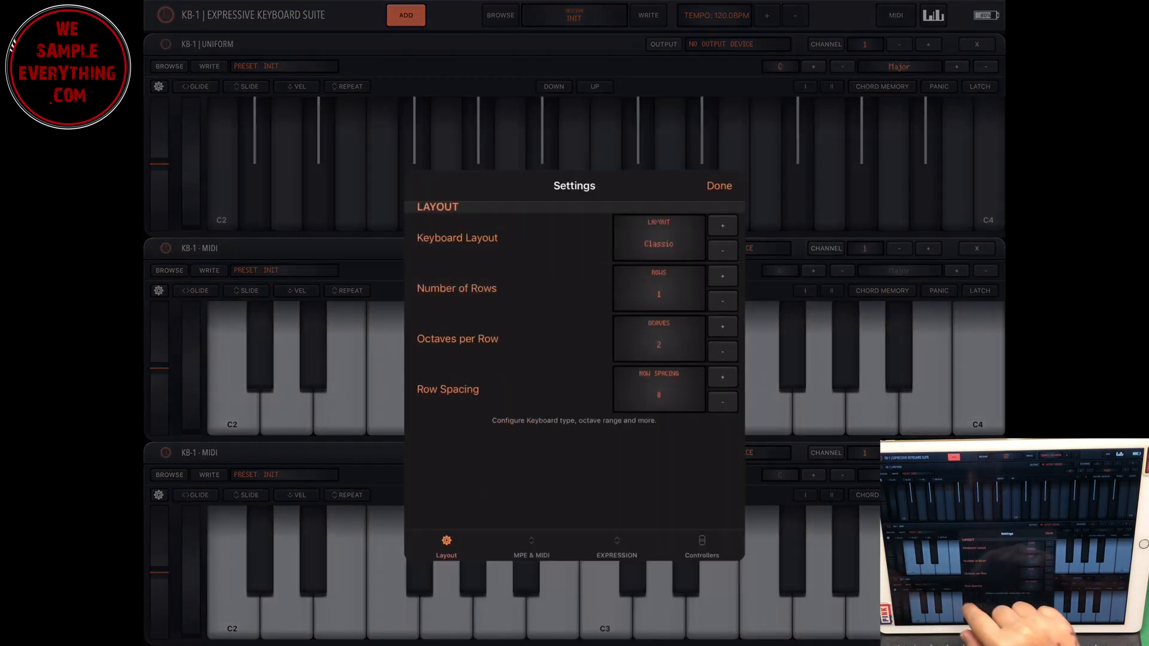
click(722, 225)
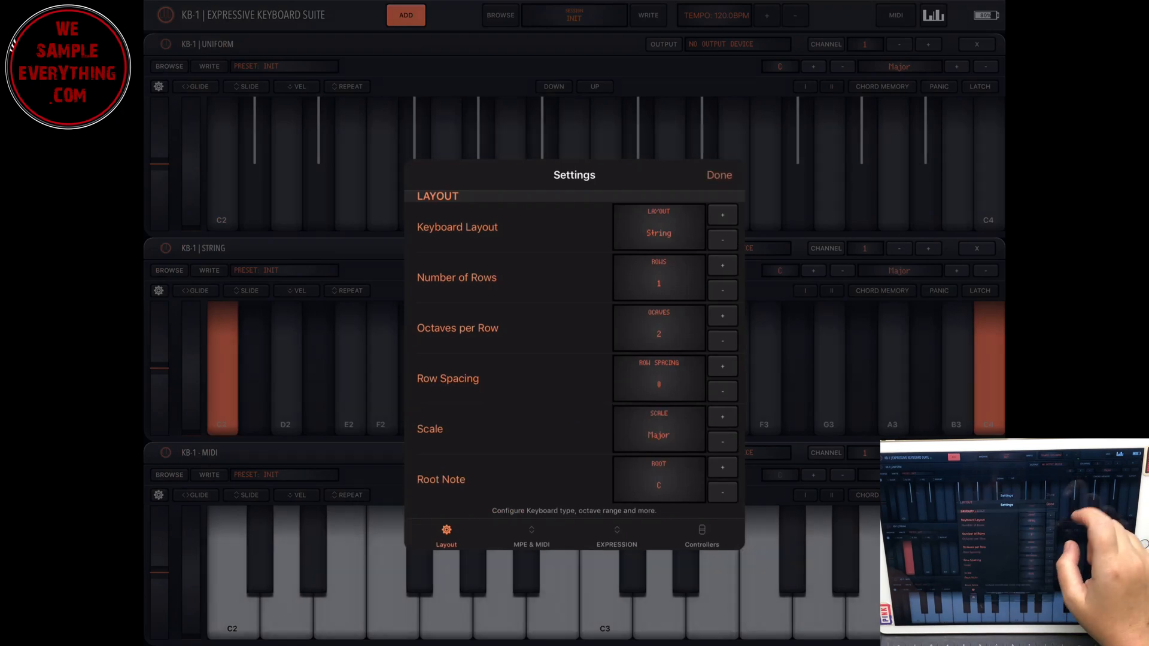
click(718, 175)
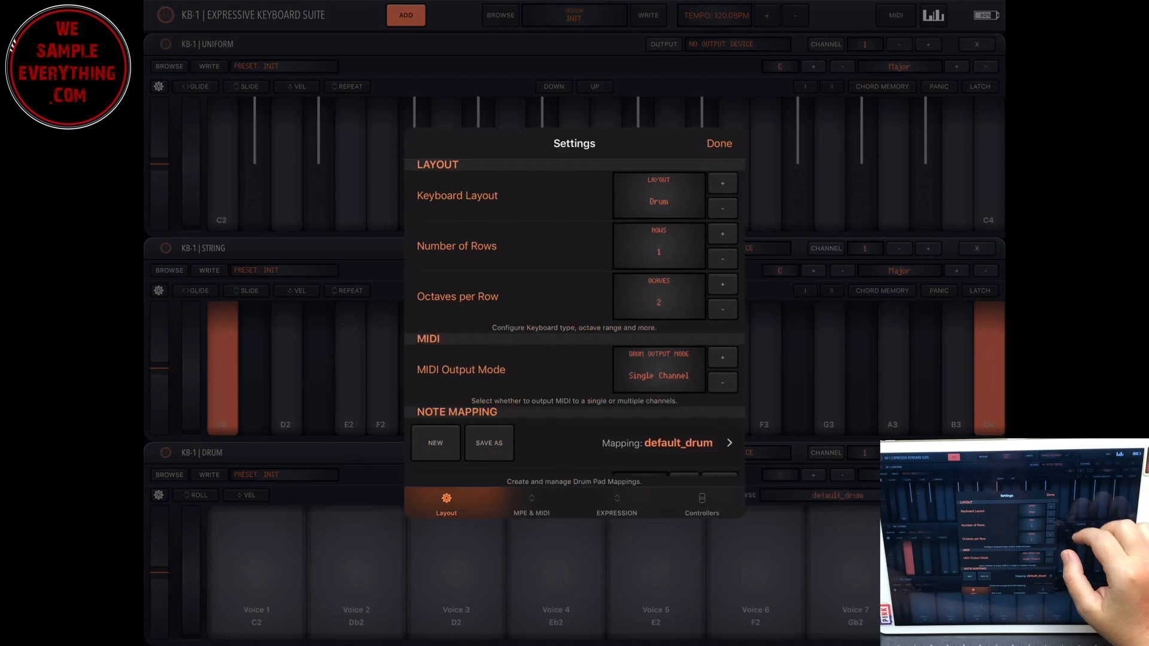
Step: Return the bottom keyboard to Classic and raise the String keyboard's root note to E
click(723, 183)
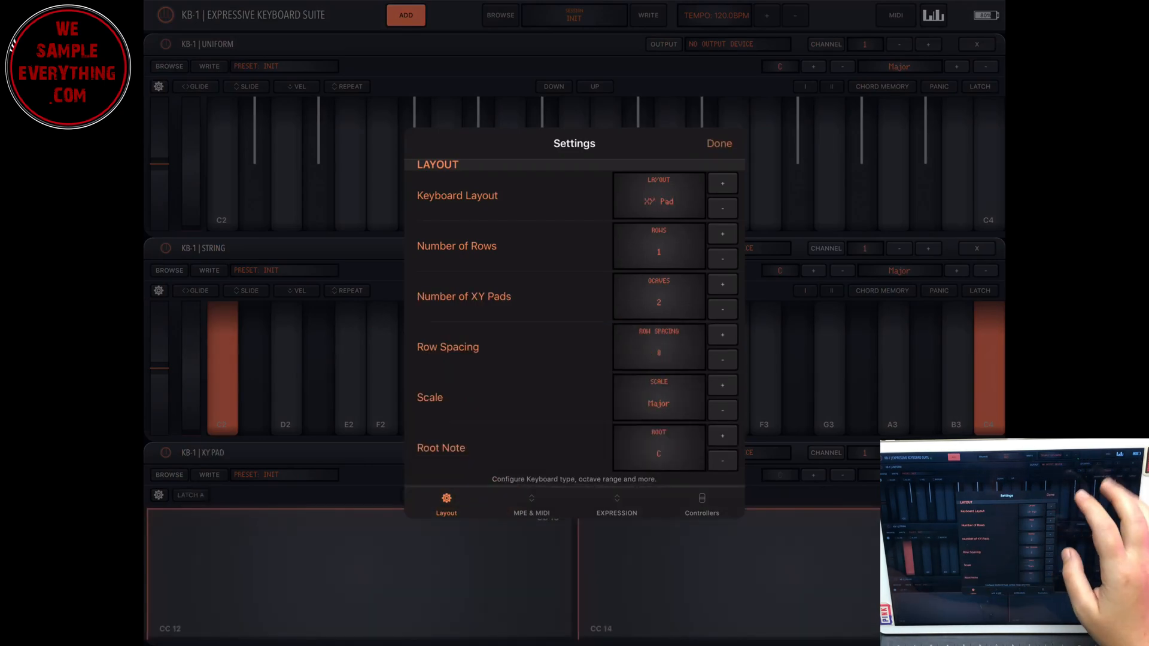
click(718, 143)
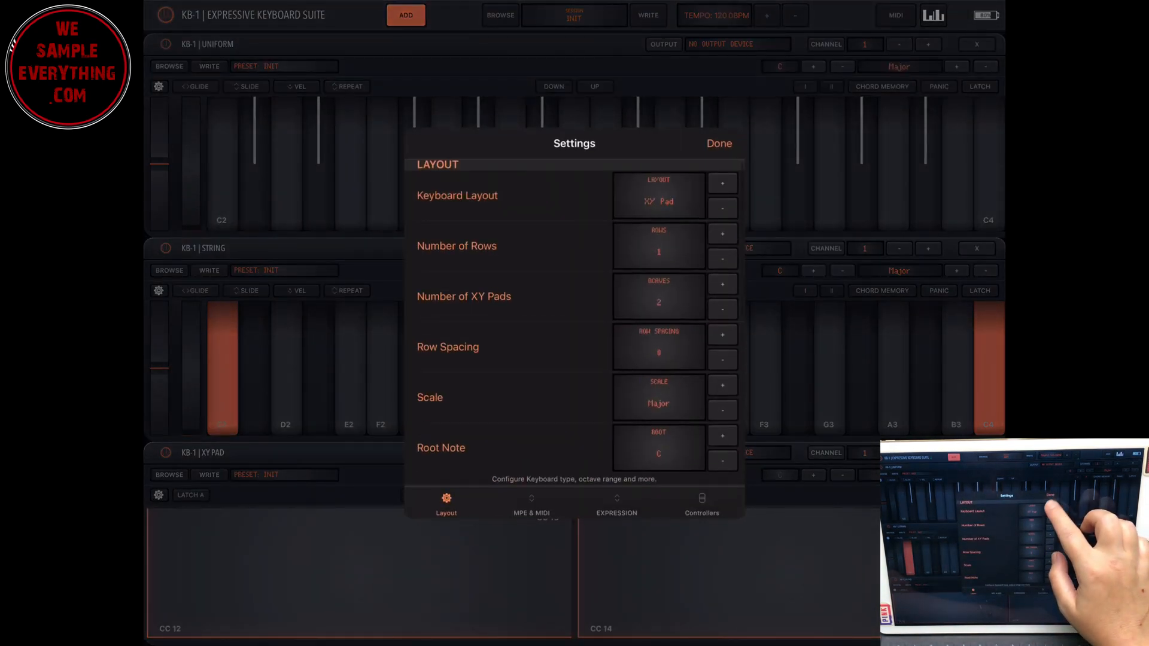
click(721, 184)
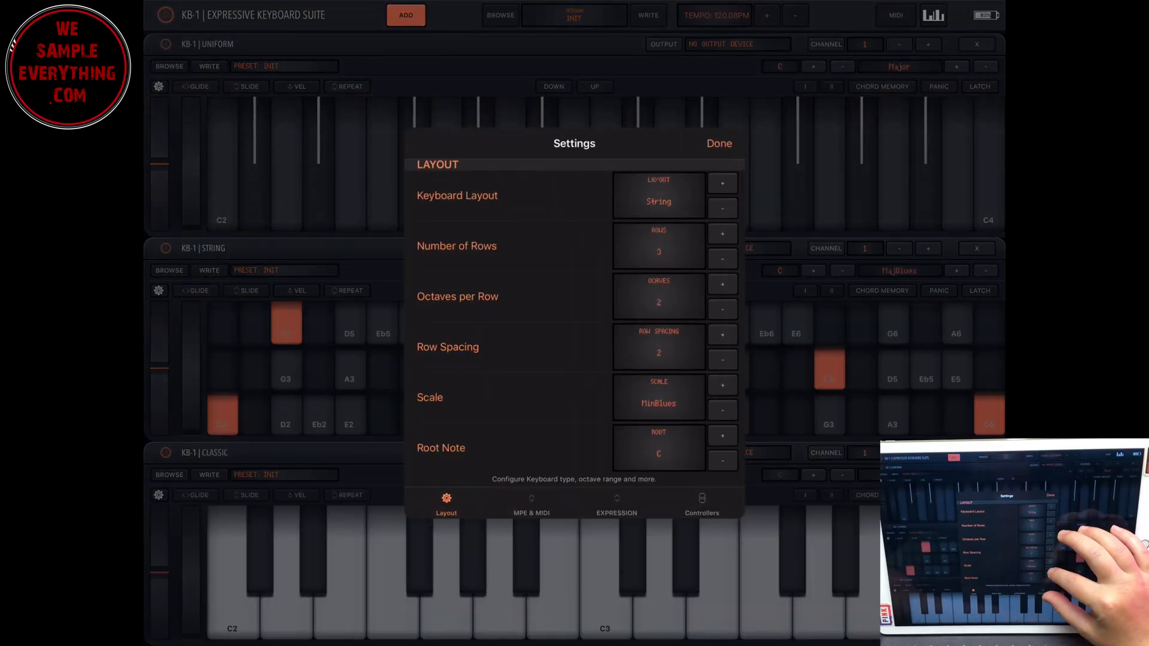
click(723, 435)
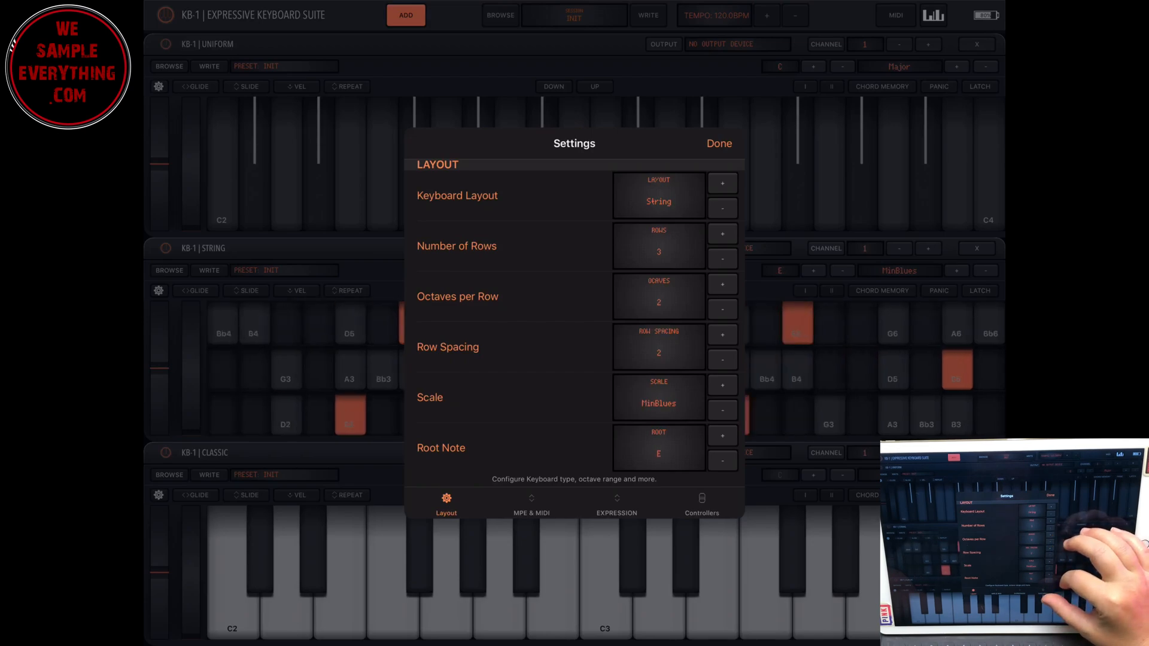
click(531, 504)
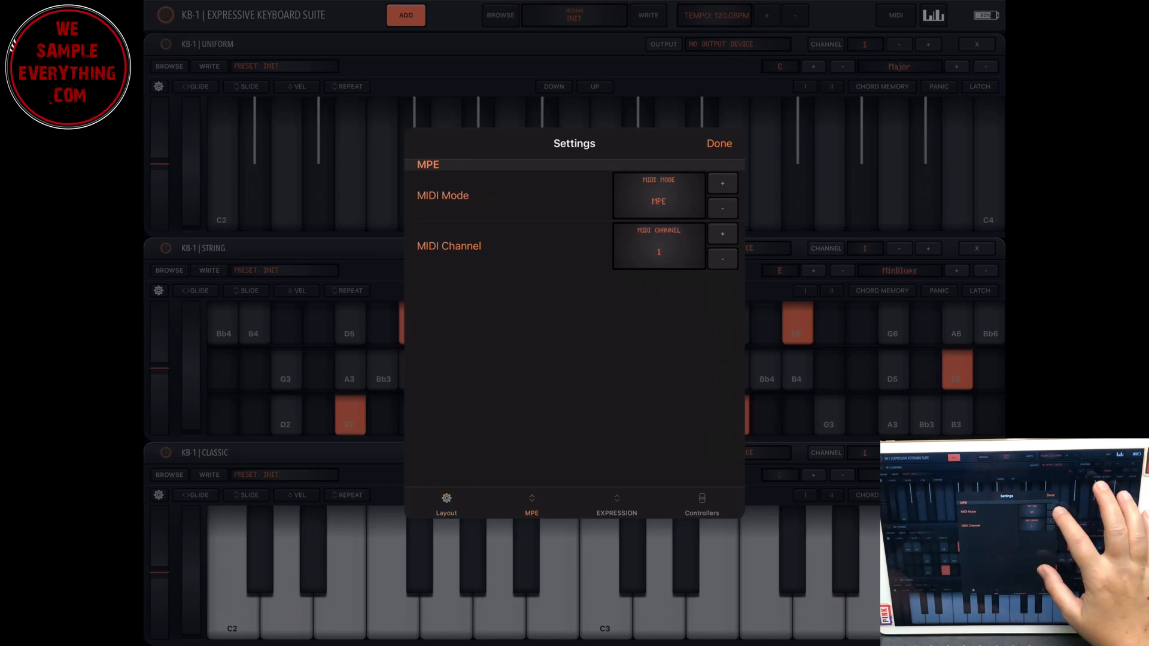
Step: Put the String keyboard in MPE mode on MIDI channel 2 with glide sensitivity 1.0
click(723, 208)
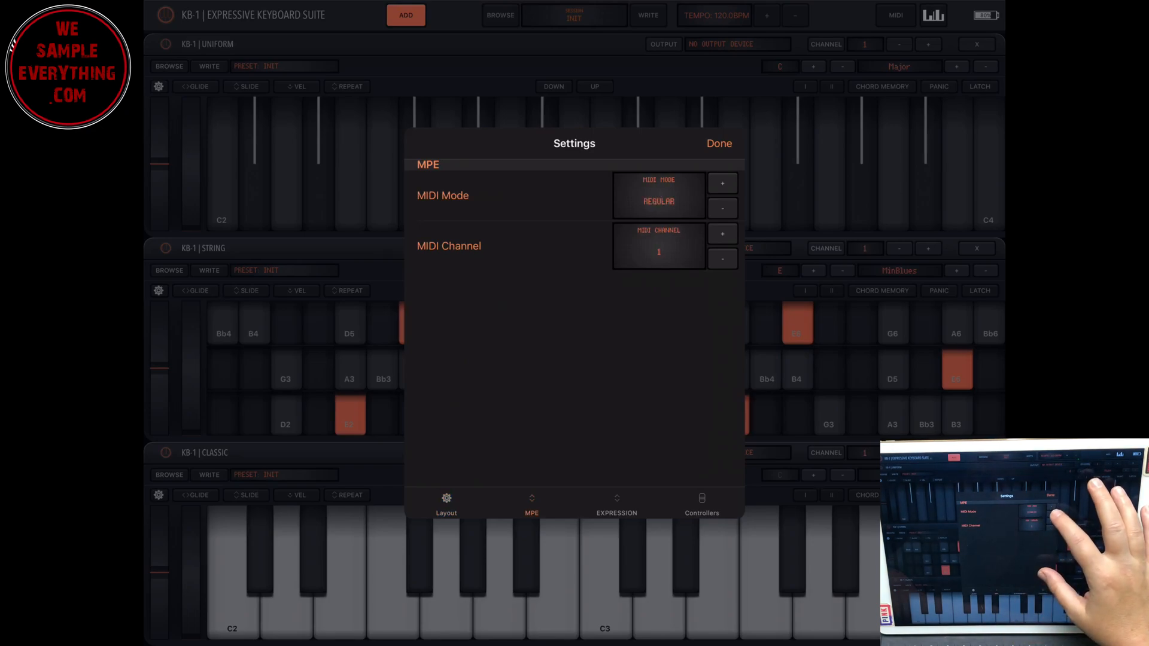
click(722, 181)
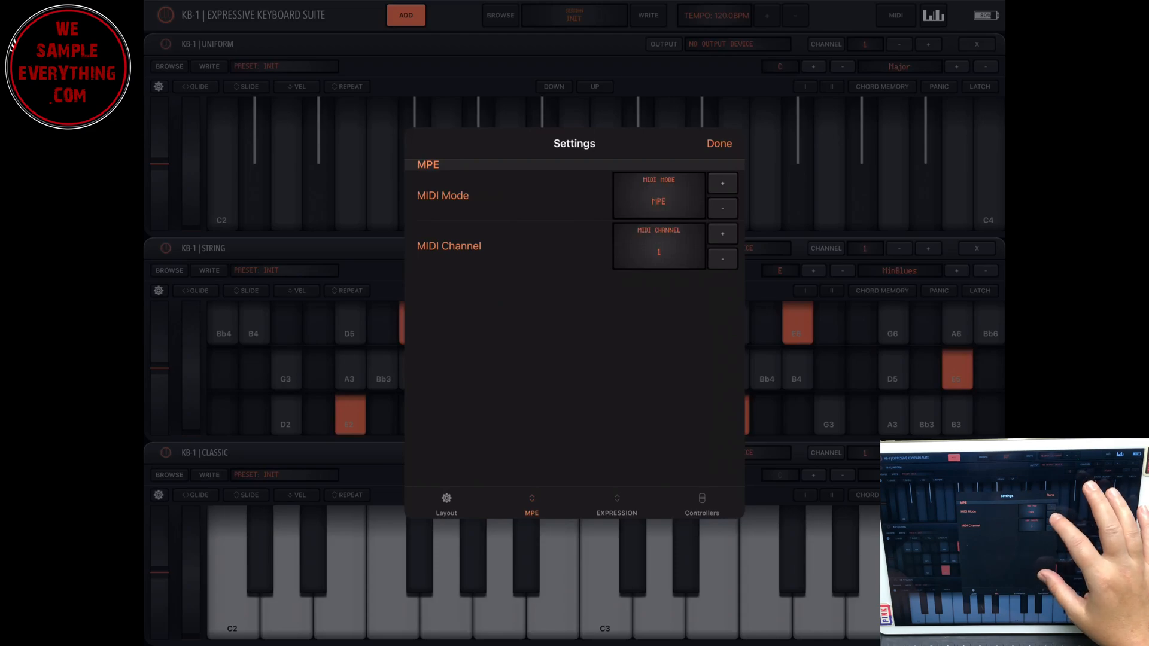
click(722, 233)
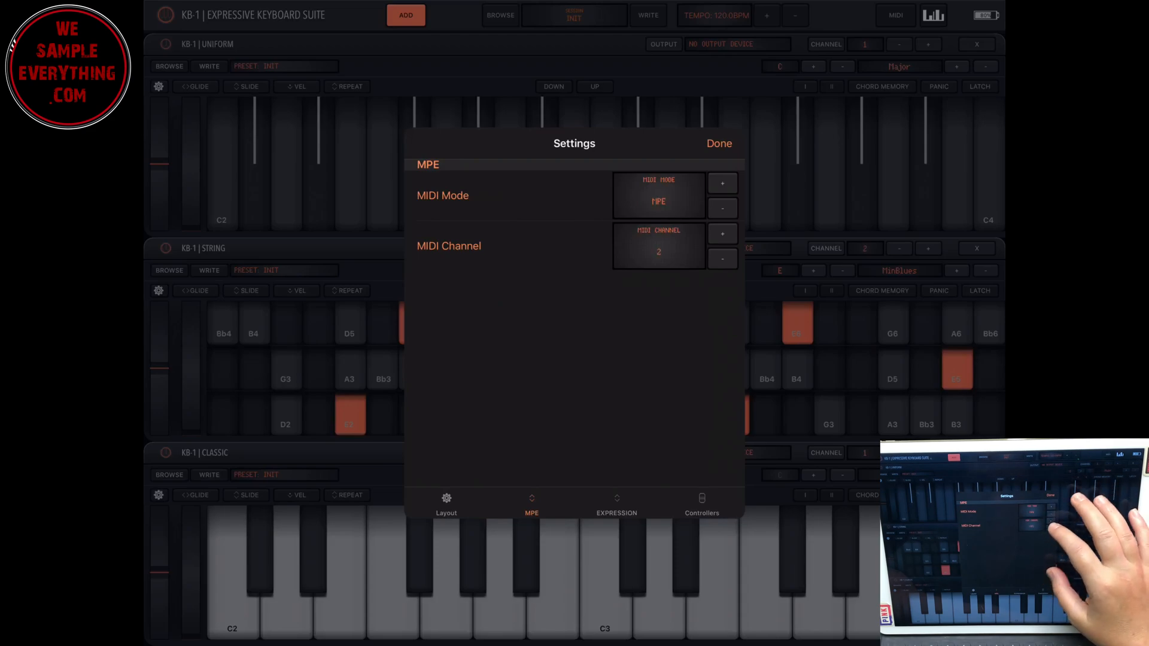
click(616, 504)
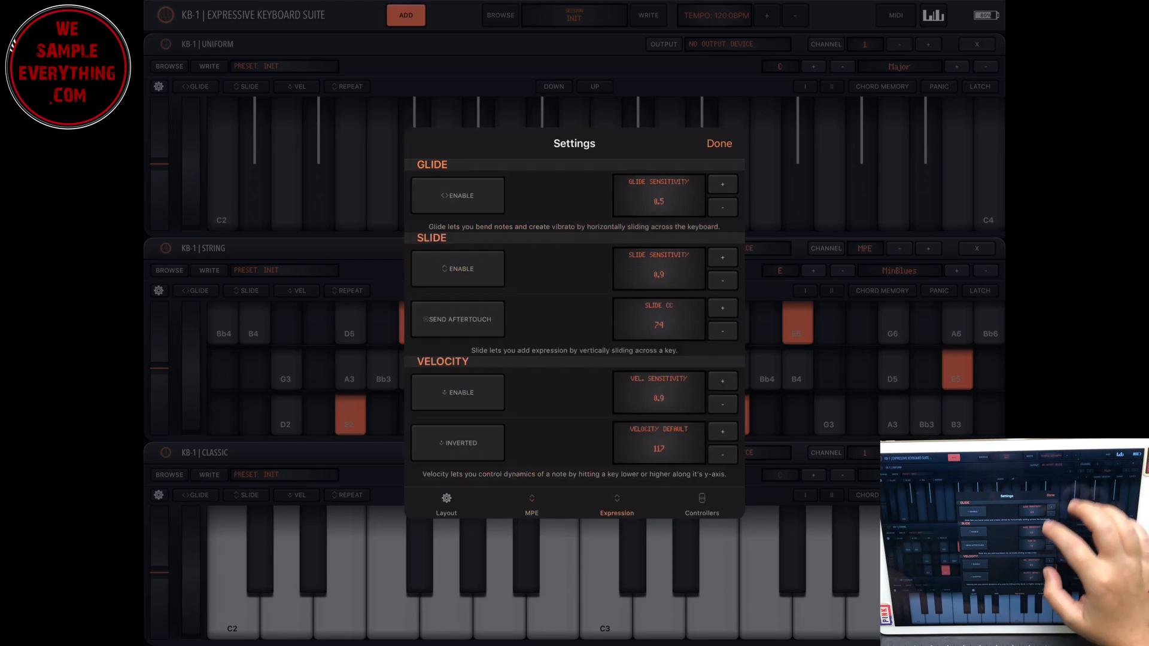
click(722, 184)
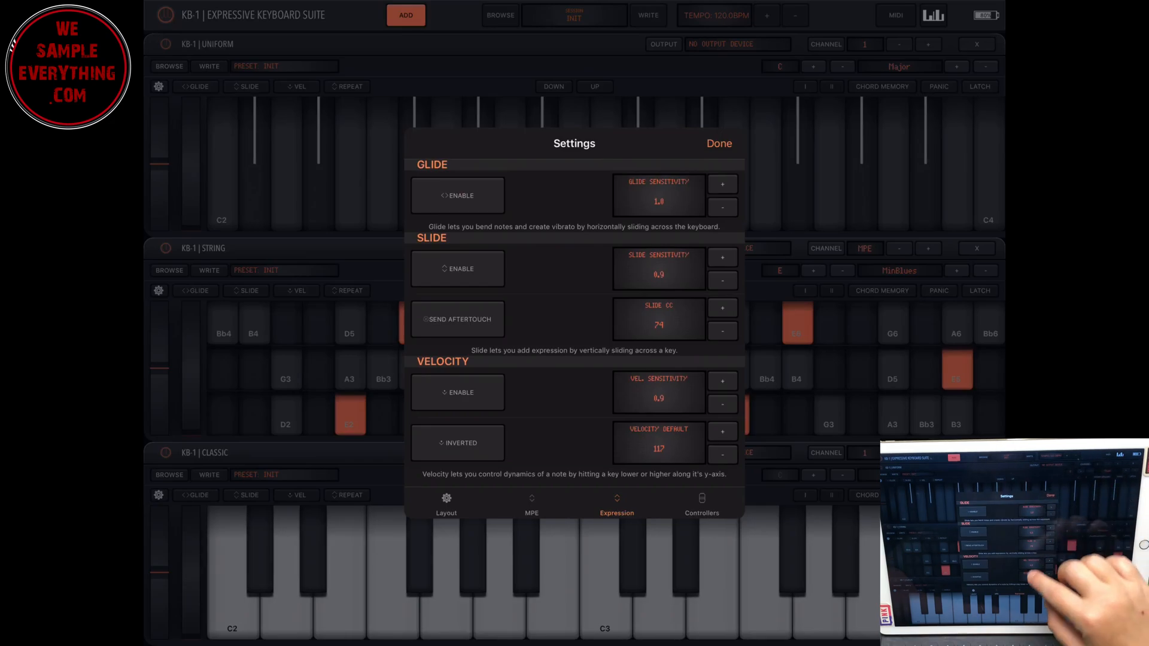
click(701, 504)
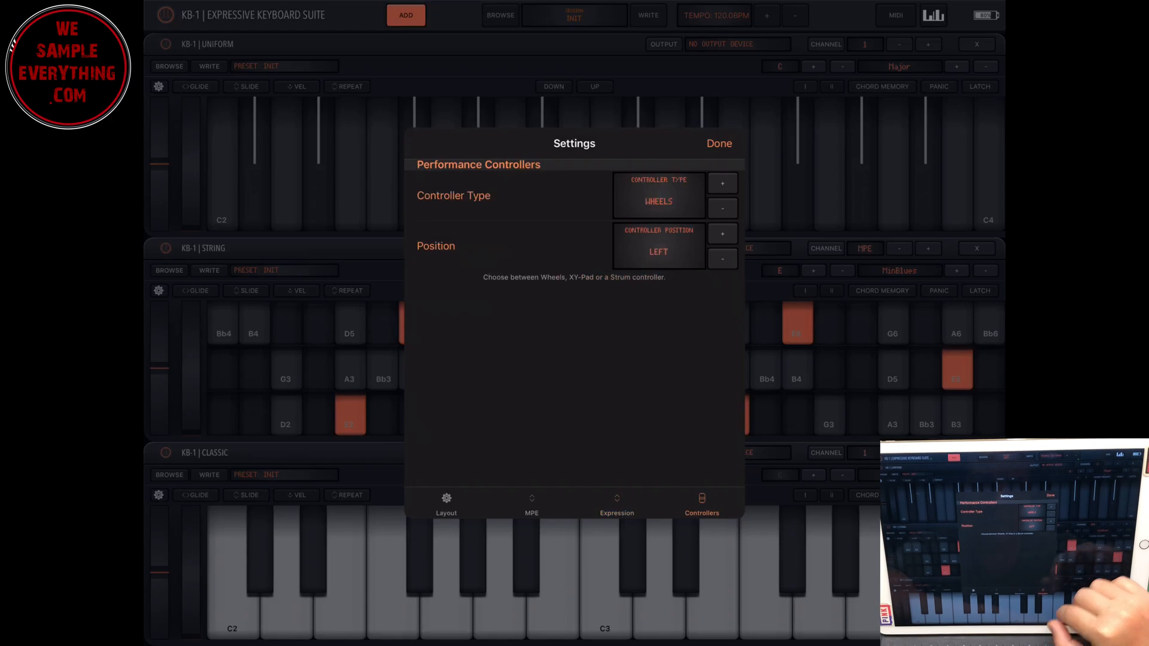
Step: Preview the String keyboard with an XY pad controller
click(722, 182)
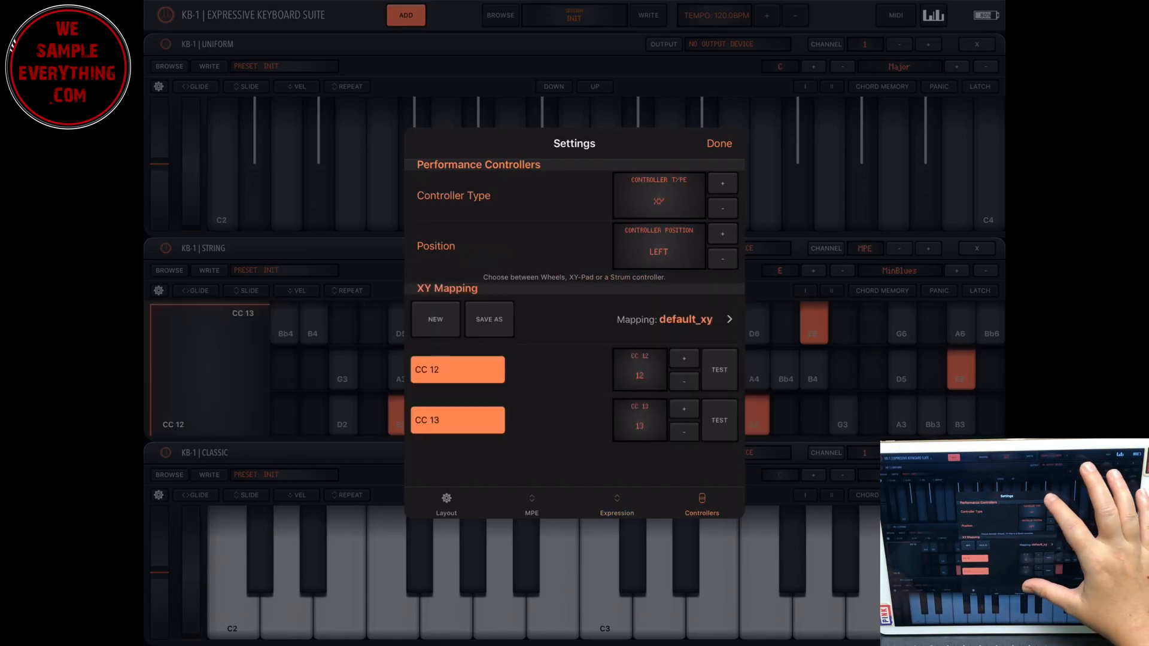
click(718, 143)
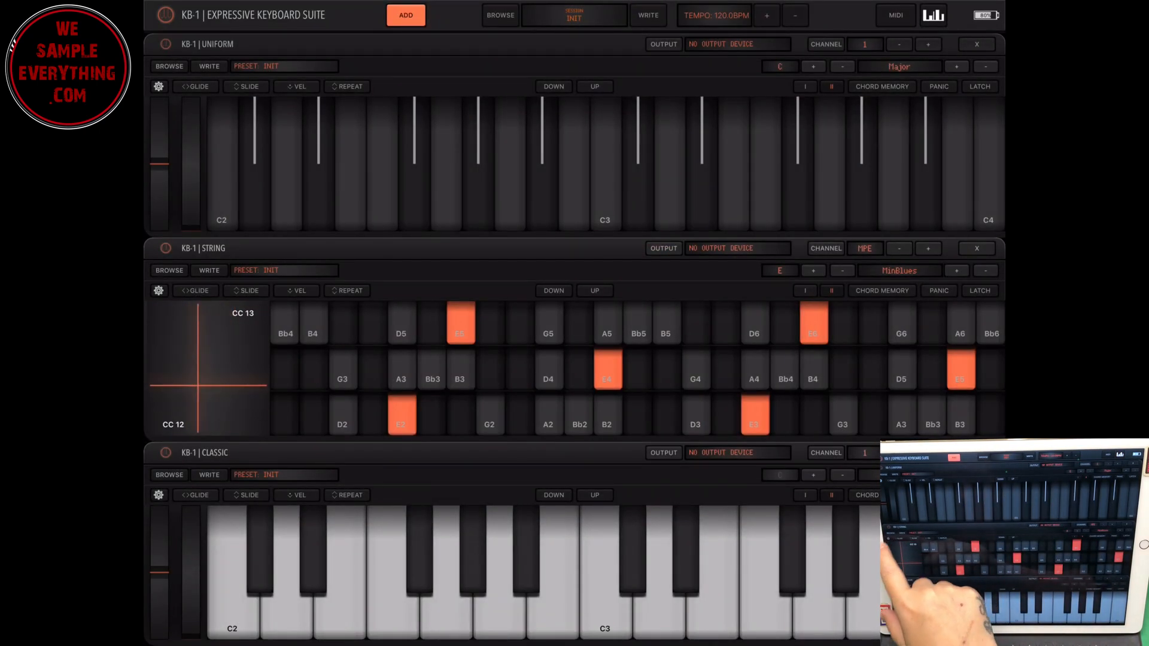
click(160, 290)
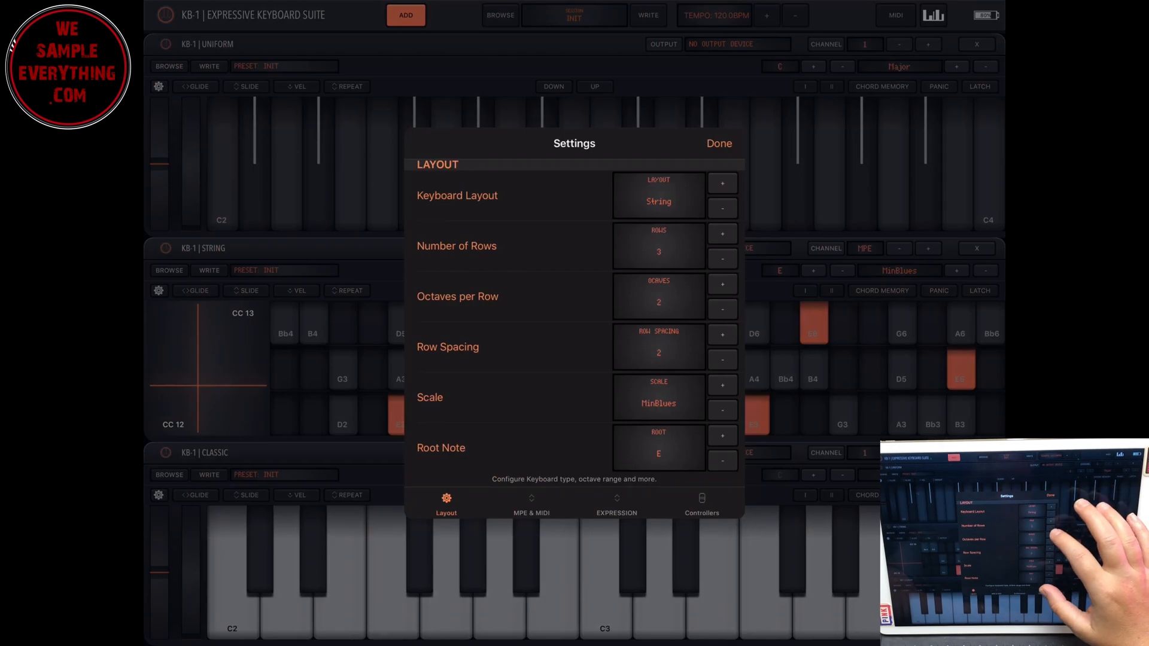
click(701, 504)
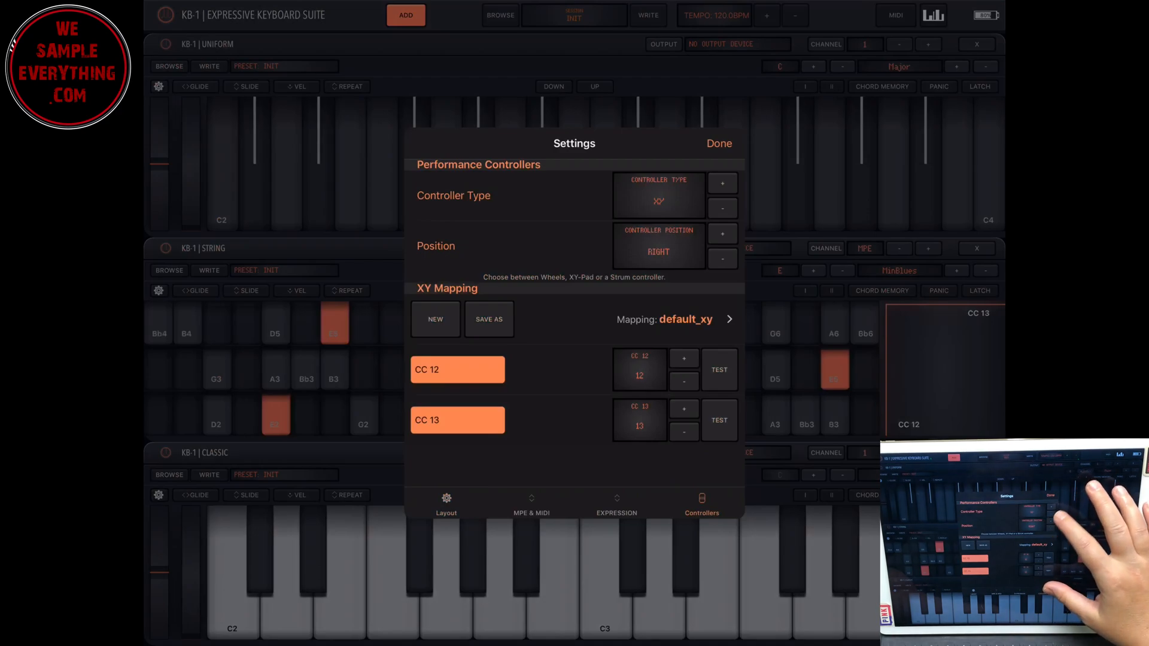
Step: Try the Strum controller, then settle on performance wheels on the right side
click(722, 259)
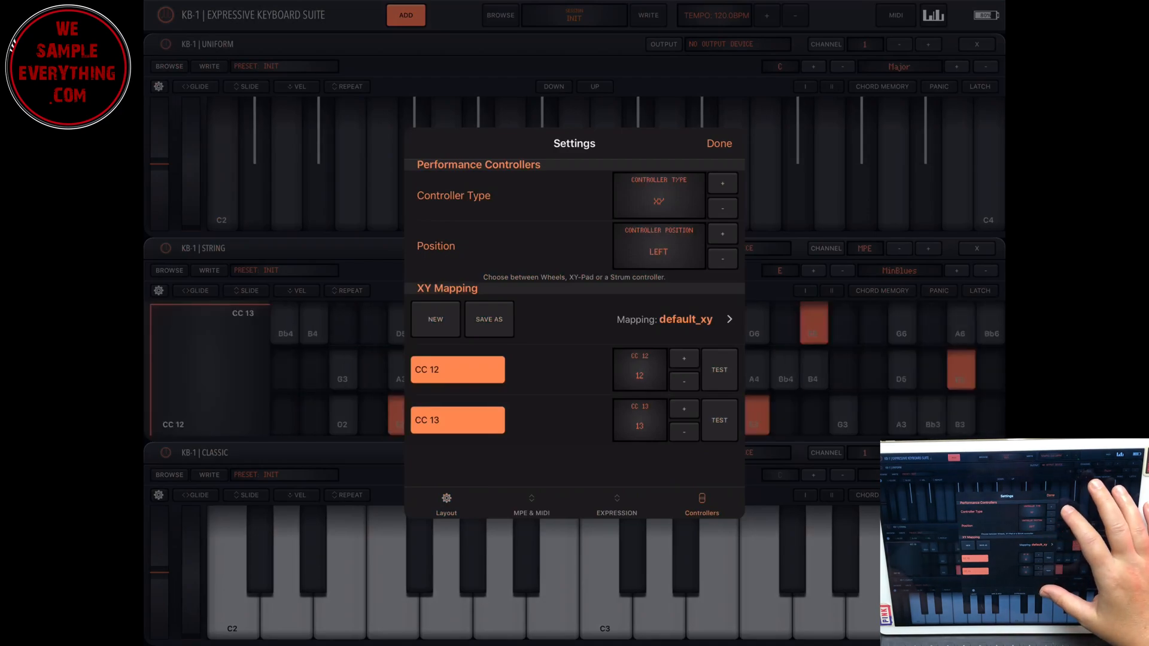
click(722, 234)
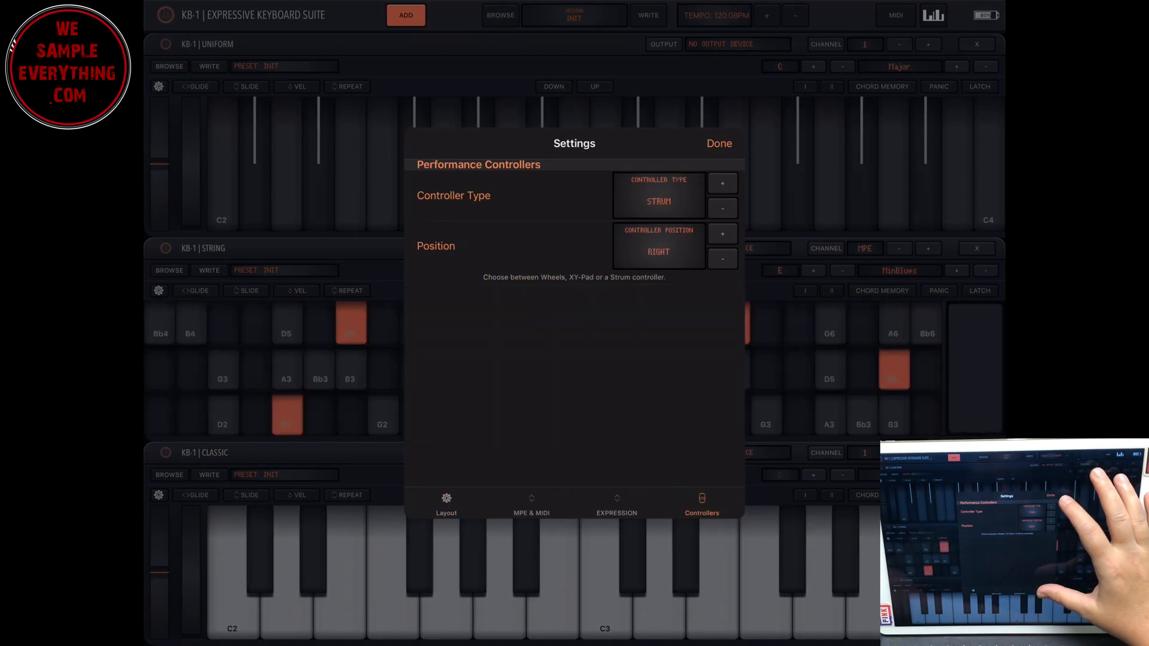
click(722, 208)
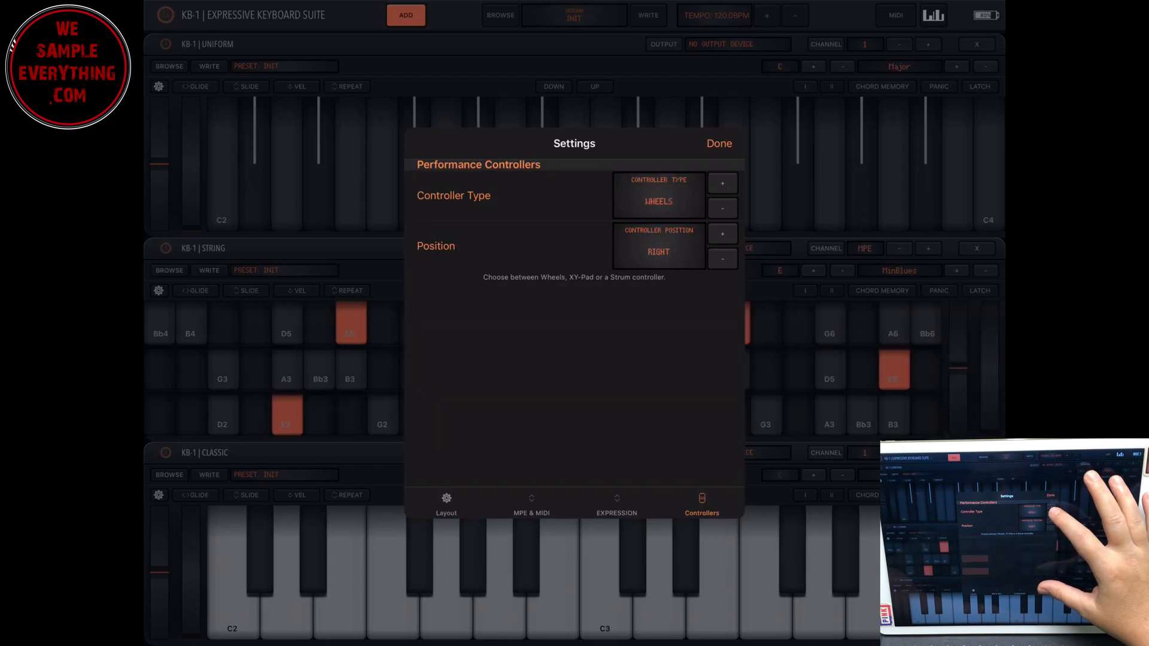
click(446, 504)
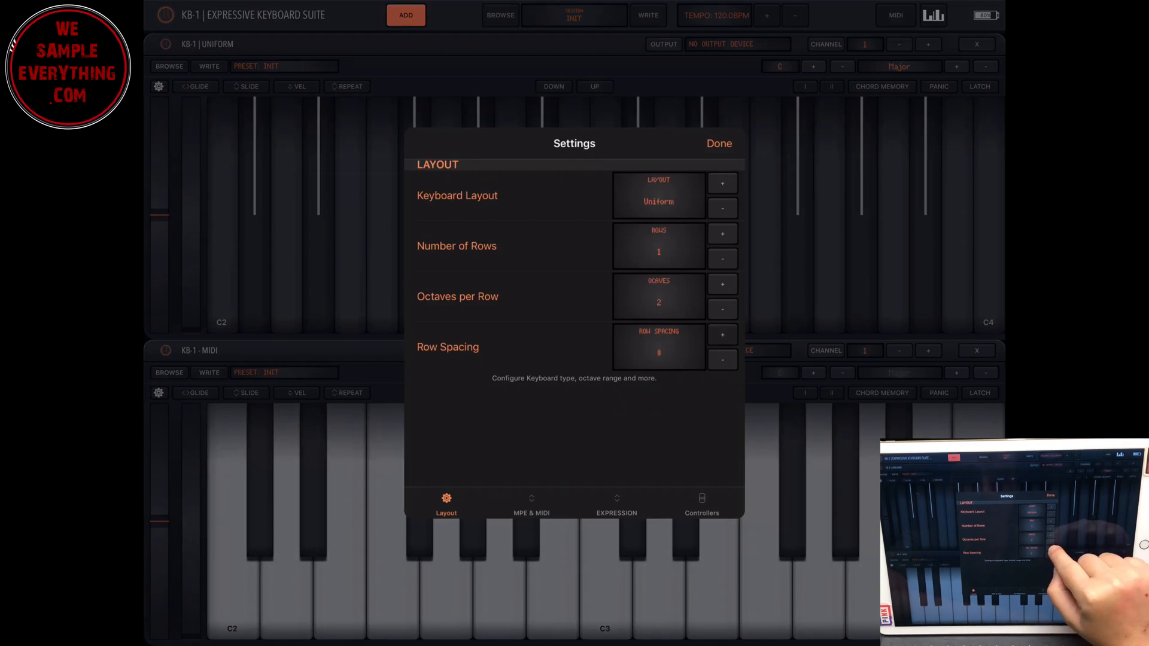
Step: Raise the Uniform keyboard's row spacing to 41 and close its settings
click(722, 334)
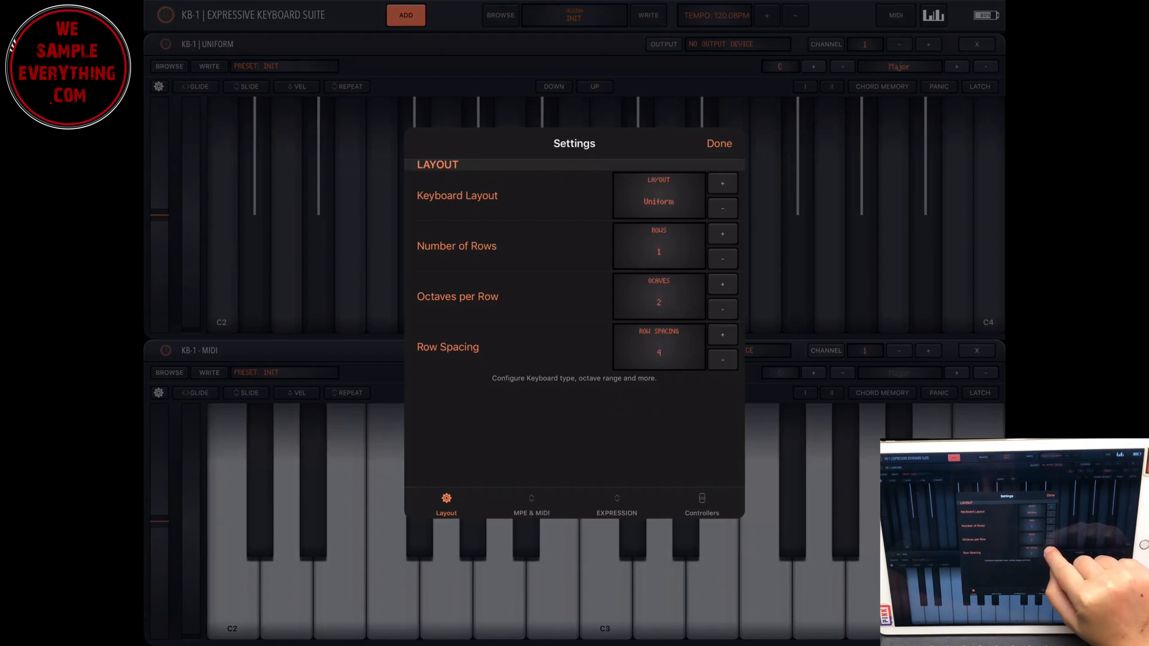
click(722, 335)
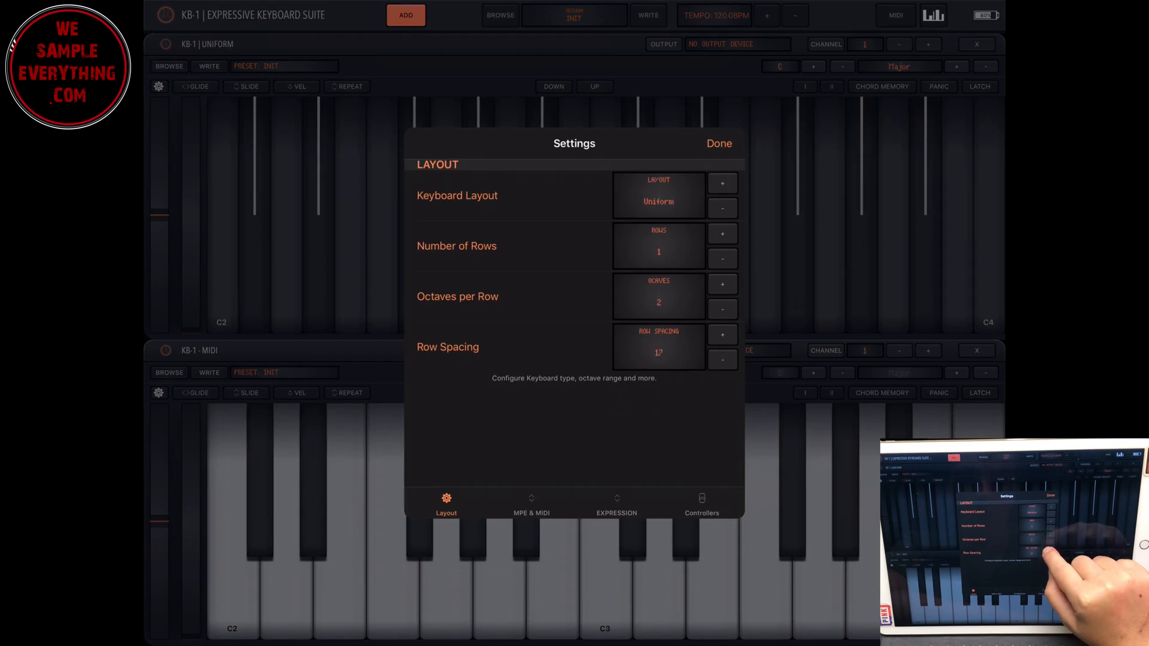
click(722, 335)
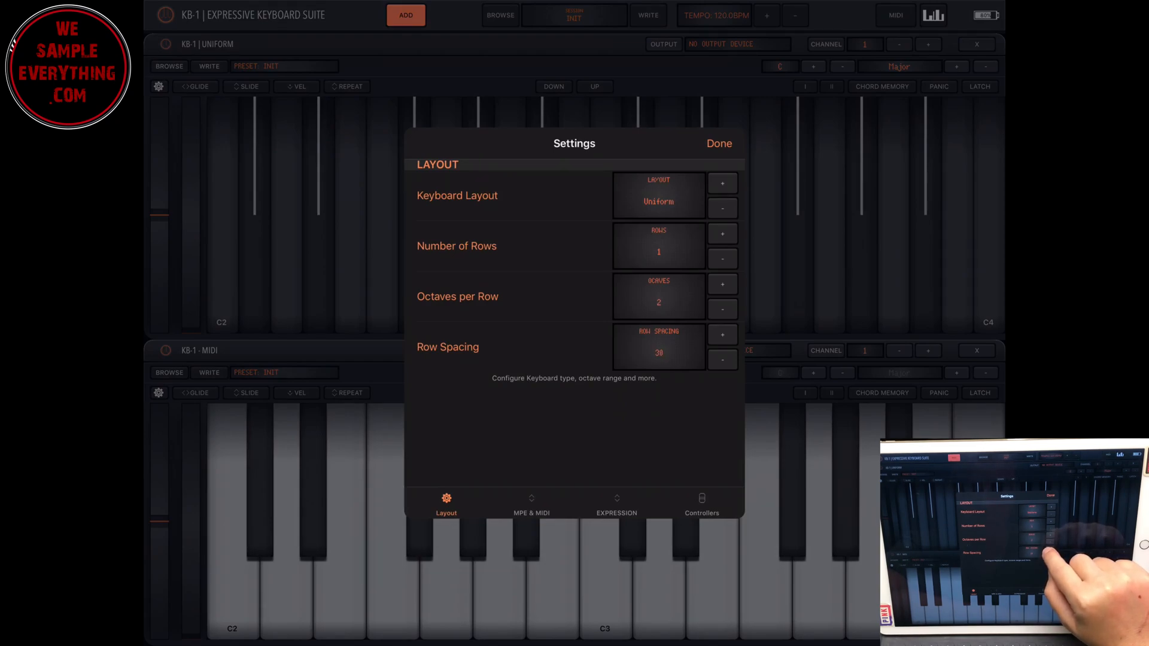
click(722, 334)
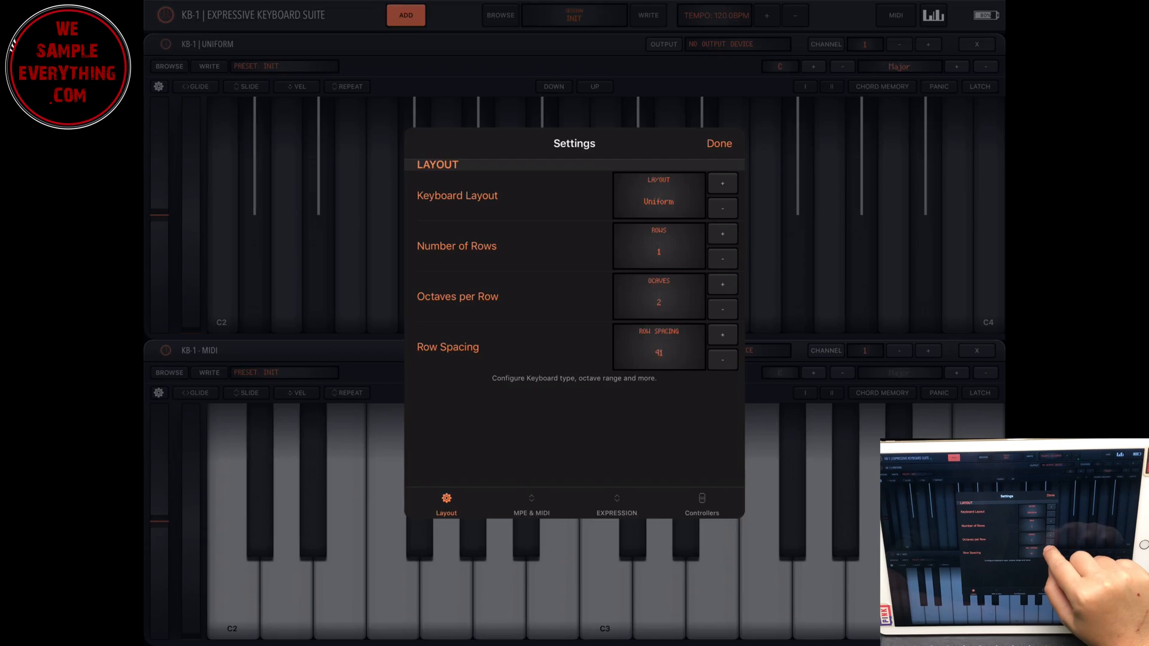
click(718, 144)
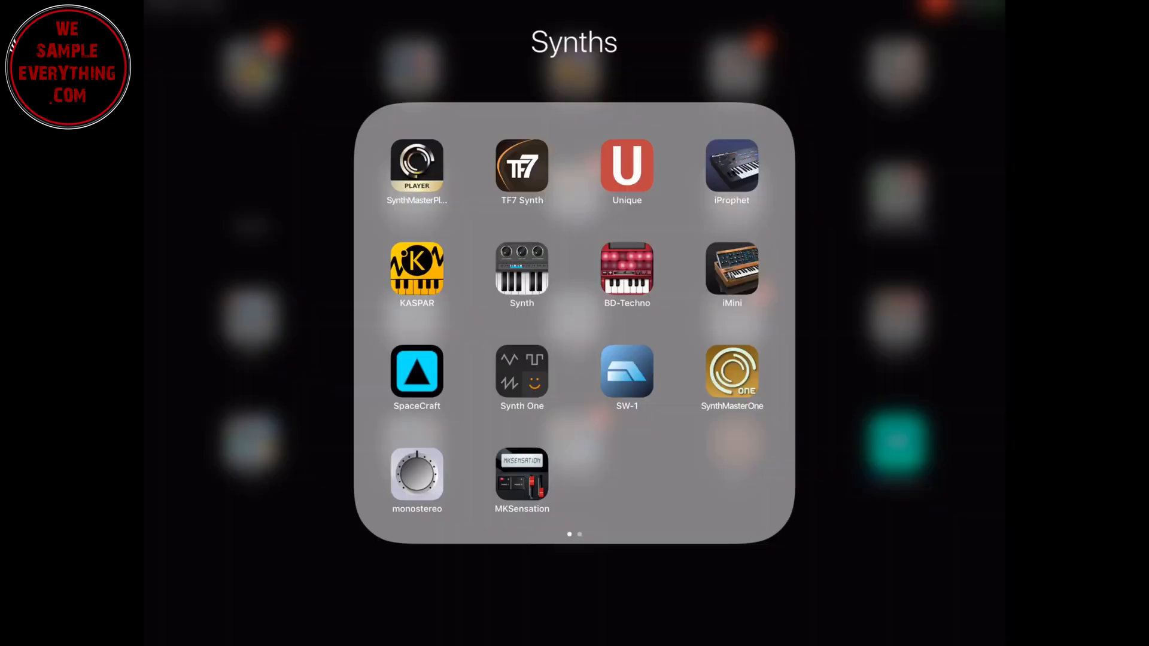
Step: Launch the Unique app from the home screen's Synths folder
click(627, 167)
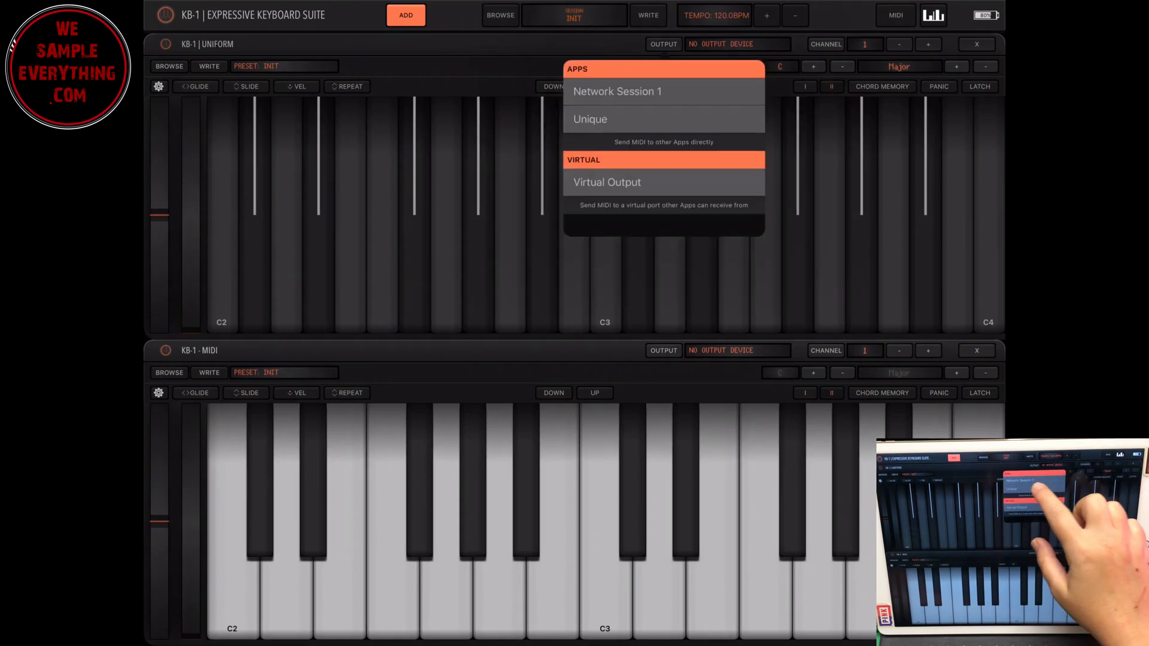
Step: Route the Uniform keyboard's output to Unique and give it two rows
click(590, 119)
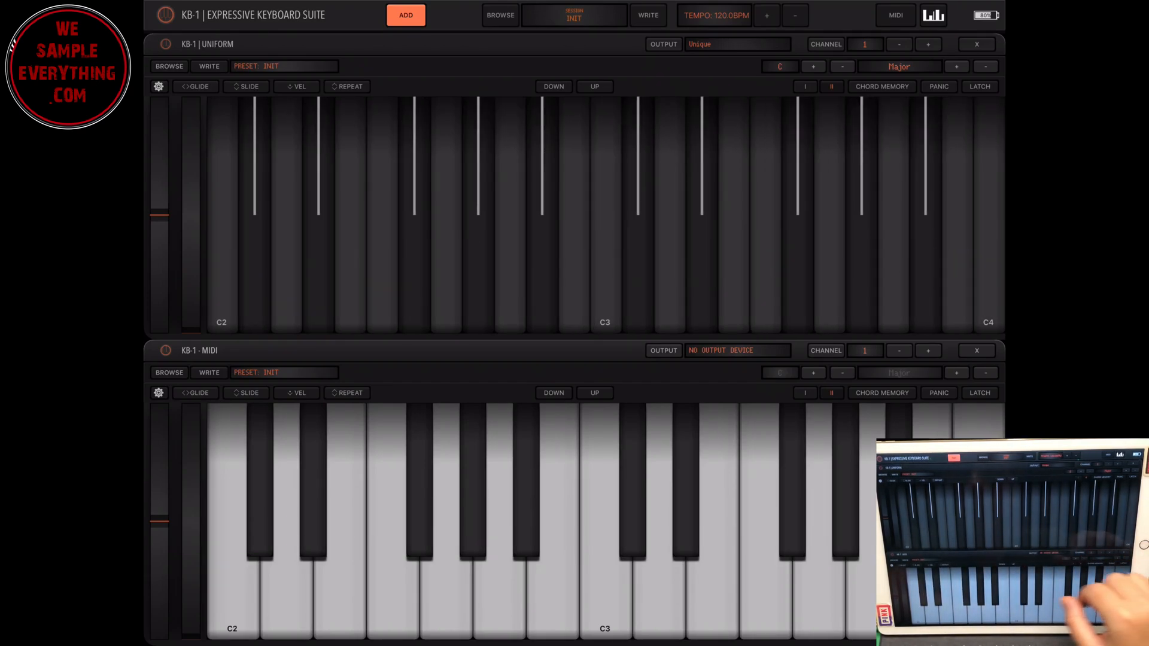
click(158, 87)
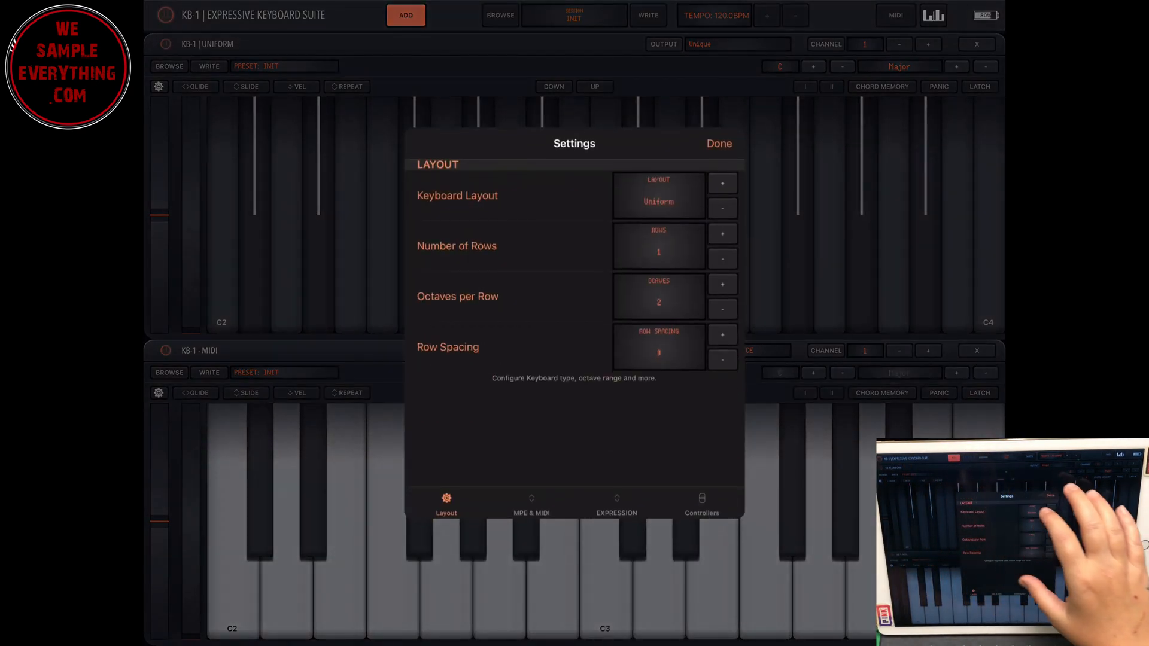
click(721, 233)
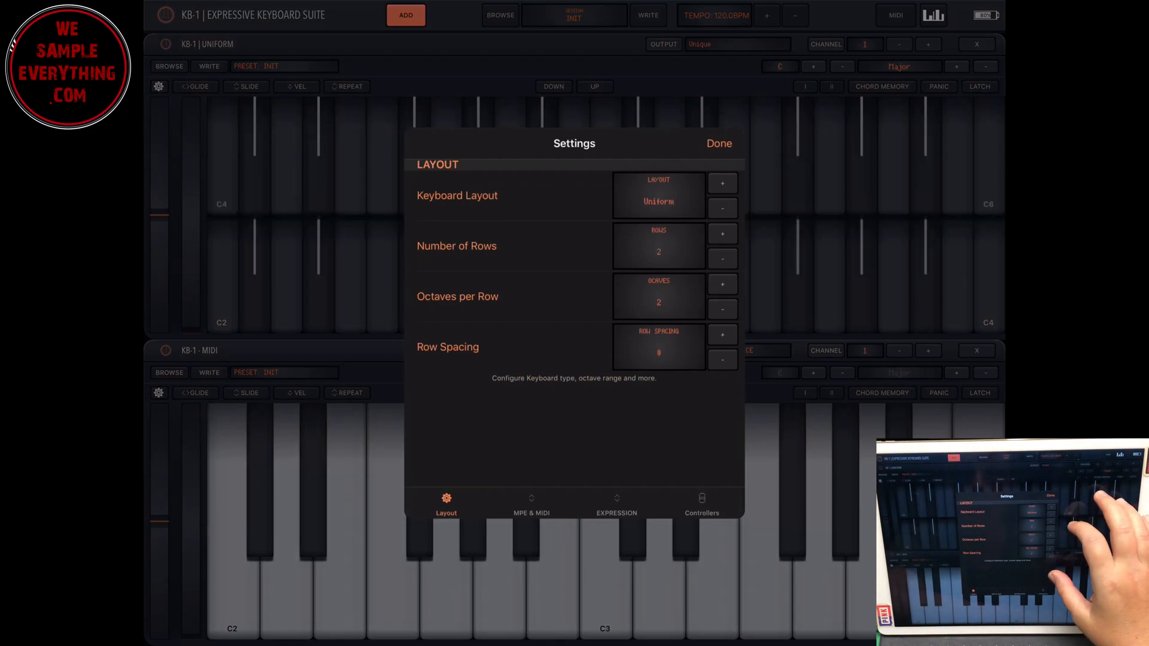
click(719, 143)
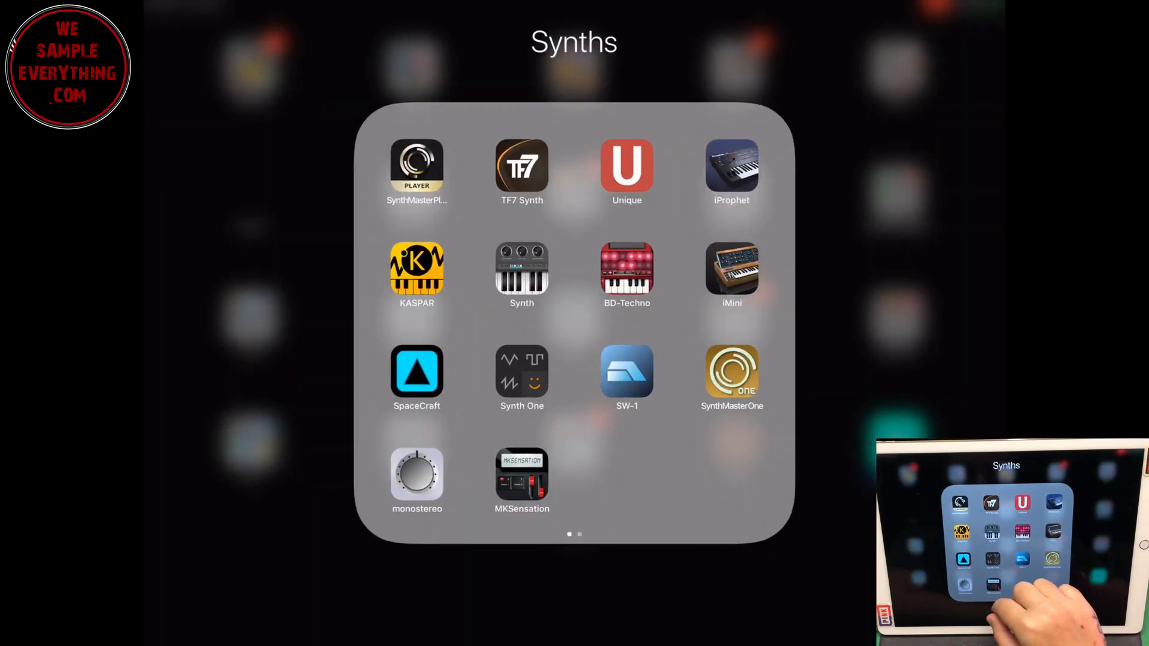
Step: Reduce the lower keyboard's Number of Rows to 4 in its settings, then close settings
click(730, 166)
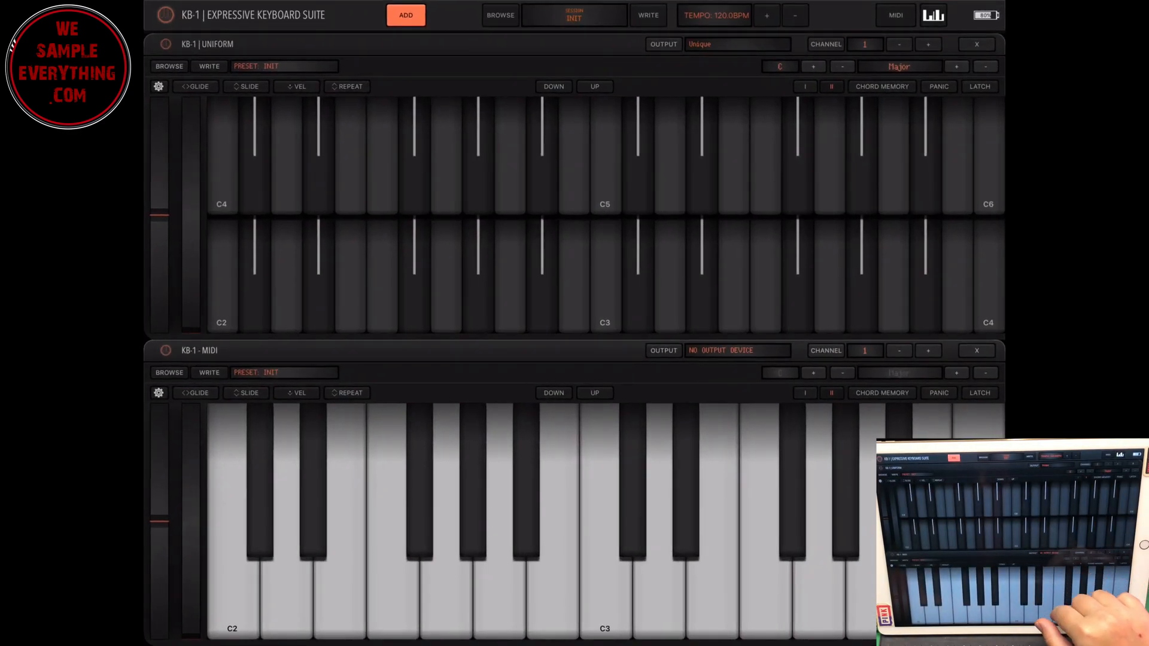
click(738, 350)
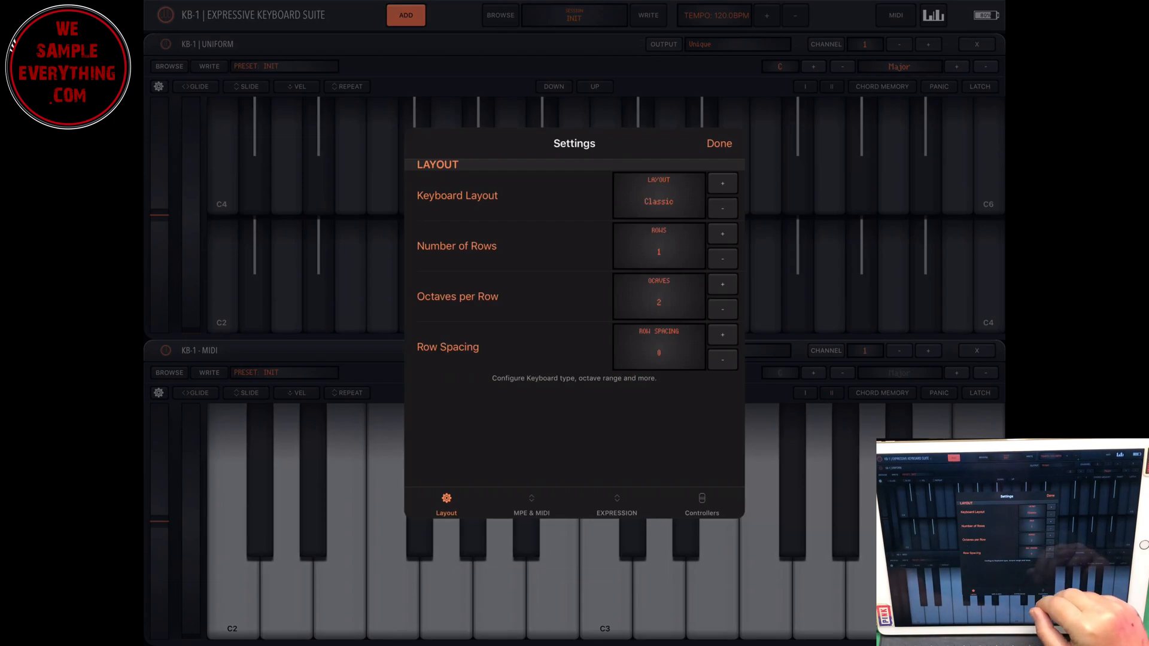
click(722, 234)
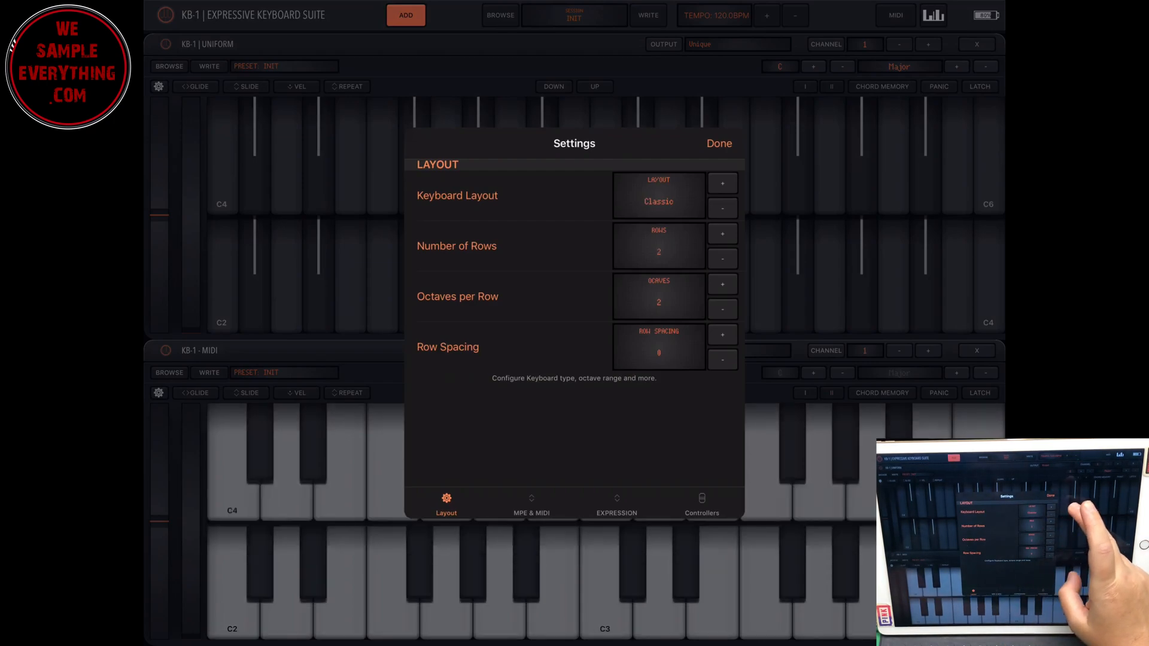
click(722, 234)
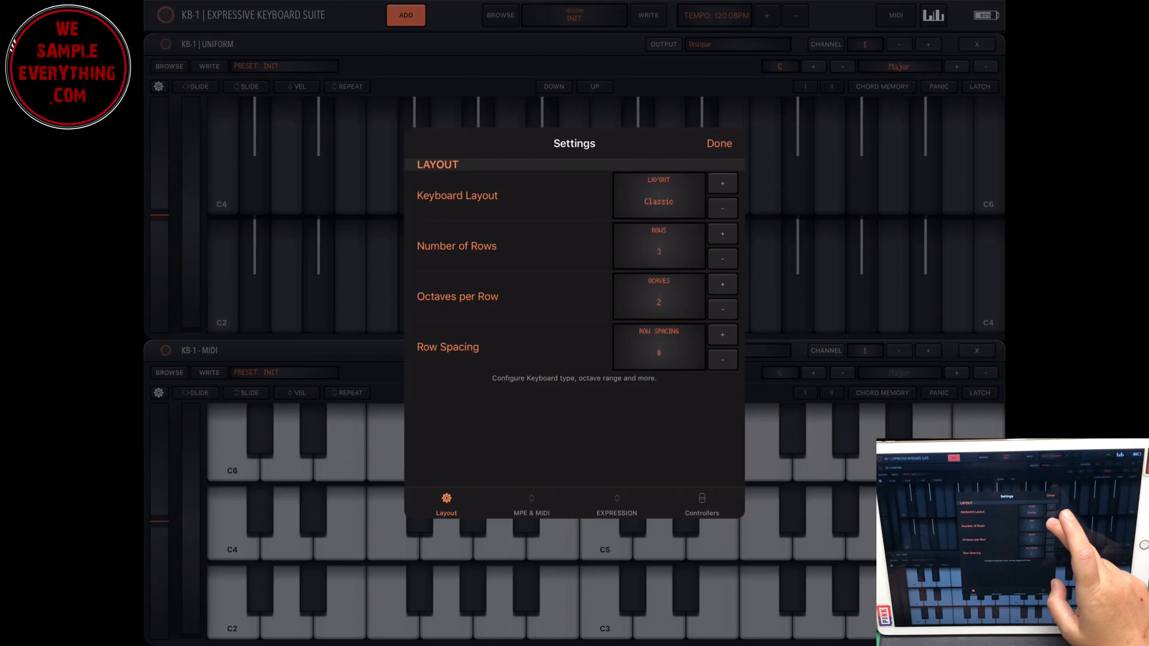
click(722, 233)
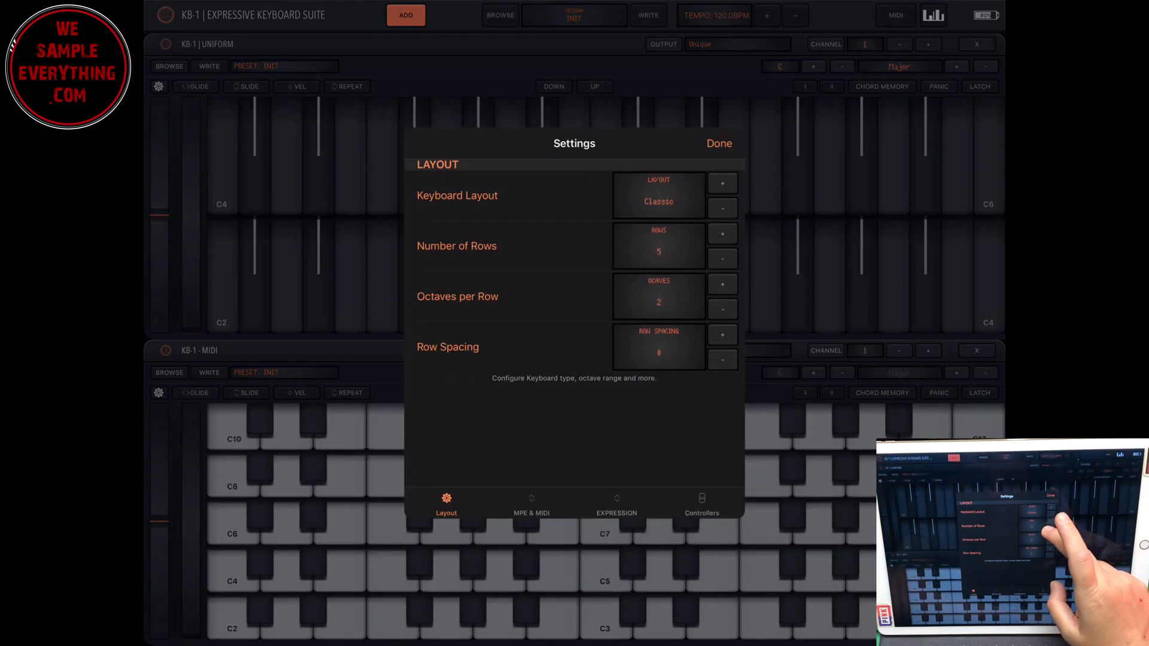
click(722, 259)
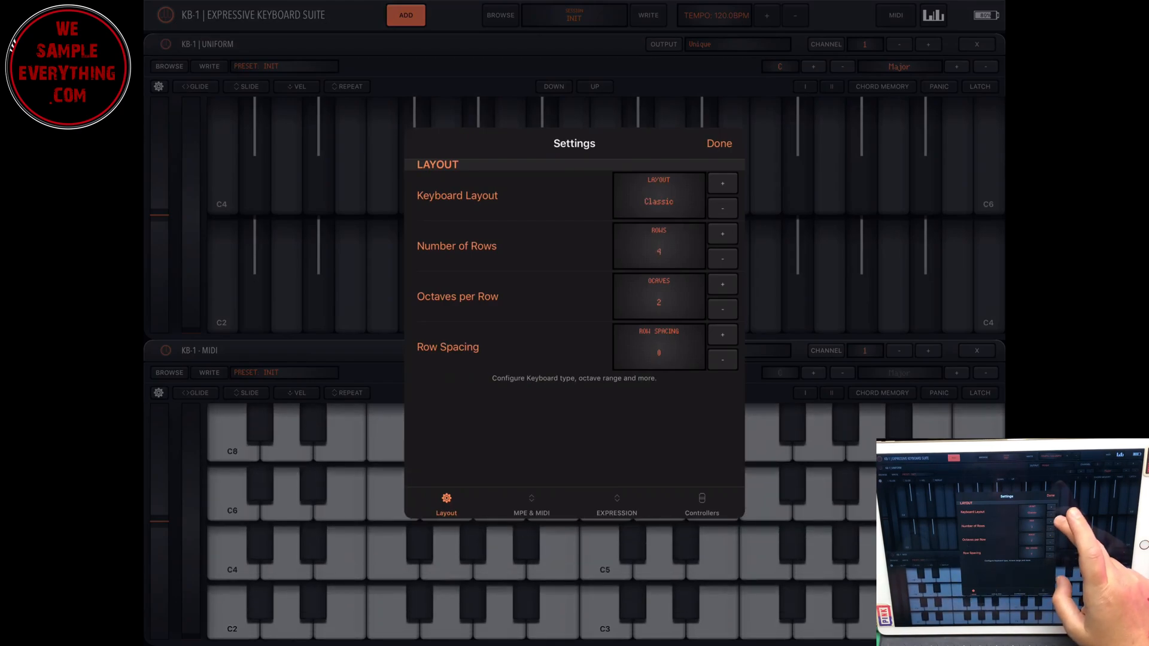
click(719, 143)
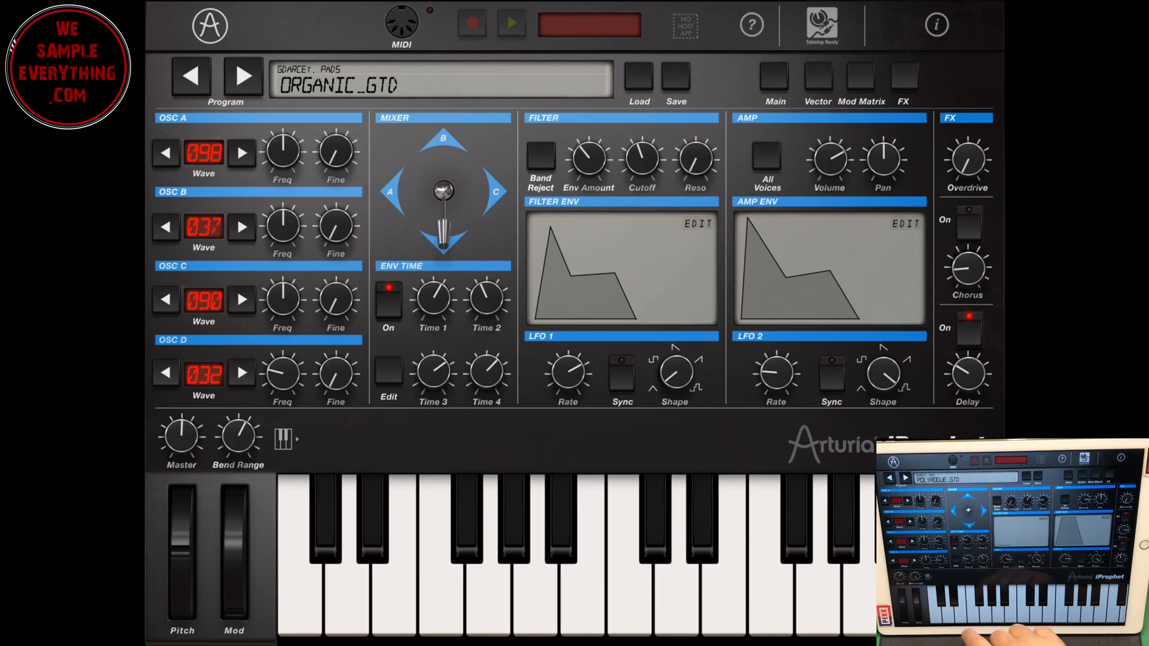
Step: Check iProphet's ORGANIC_GTD program and play the lower keyboard to hear it
click(243, 77)
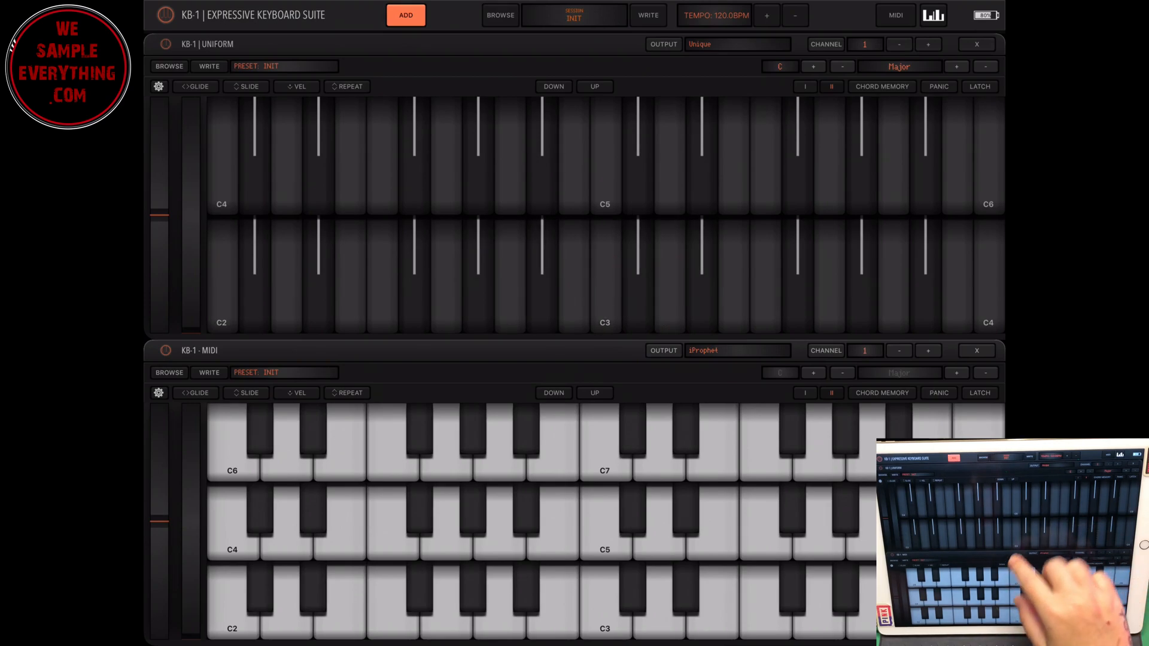
click(713, 259)
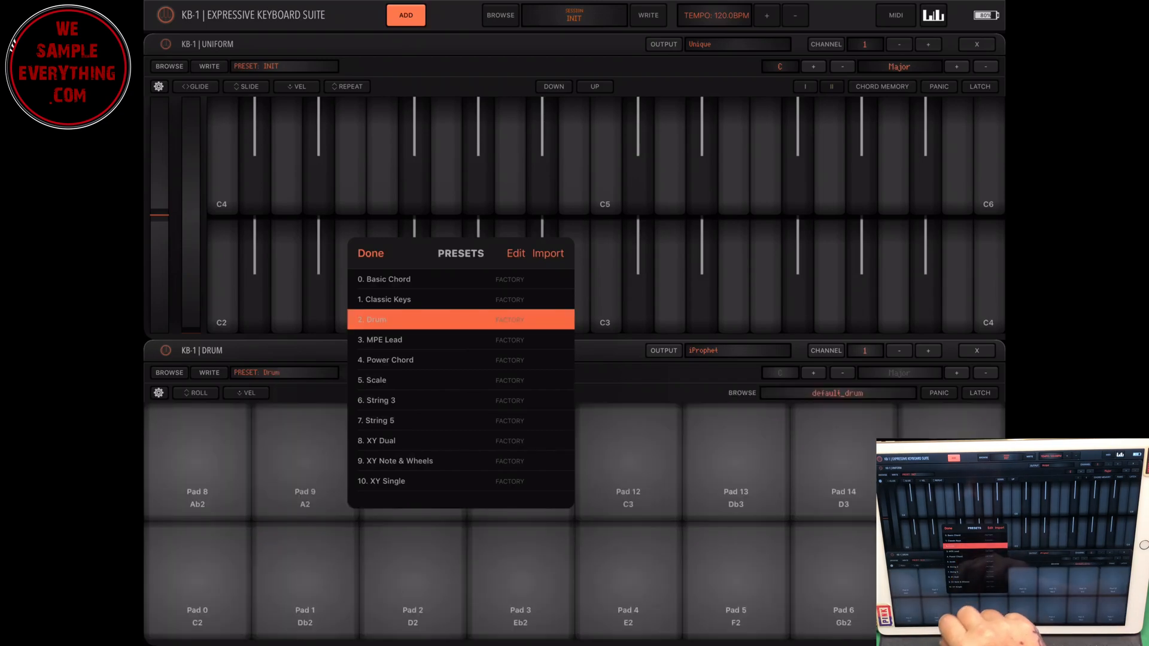
Step: Load the 2. Drum preset on the lower keyboard and test a pad
click(305, 585)
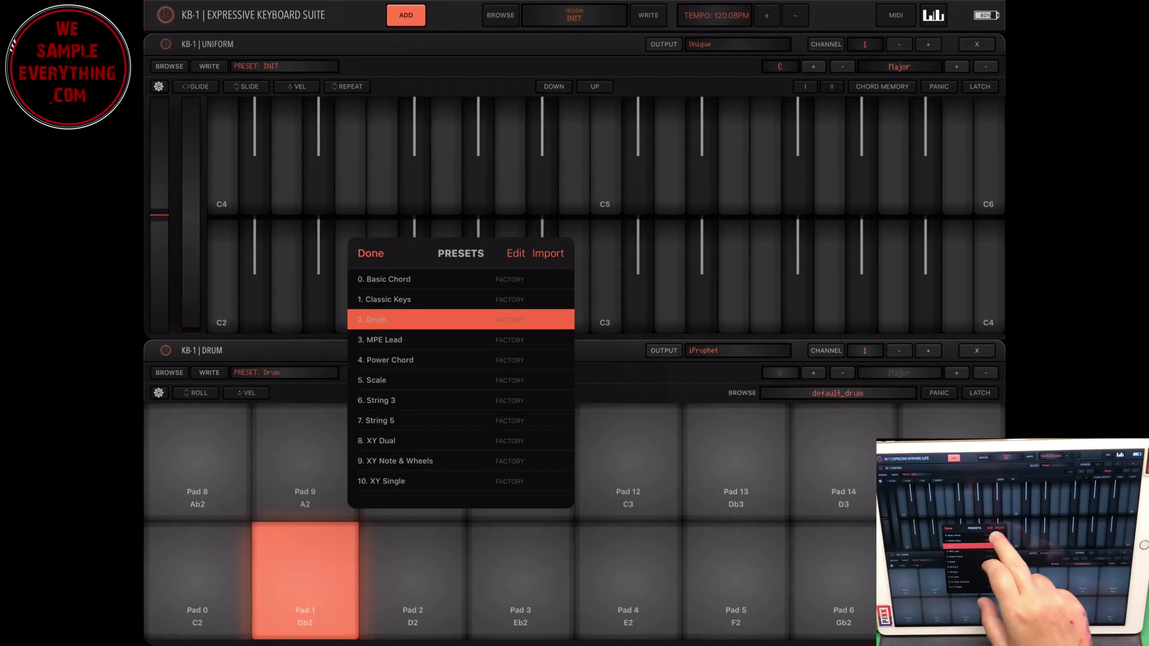
click(370, 253)
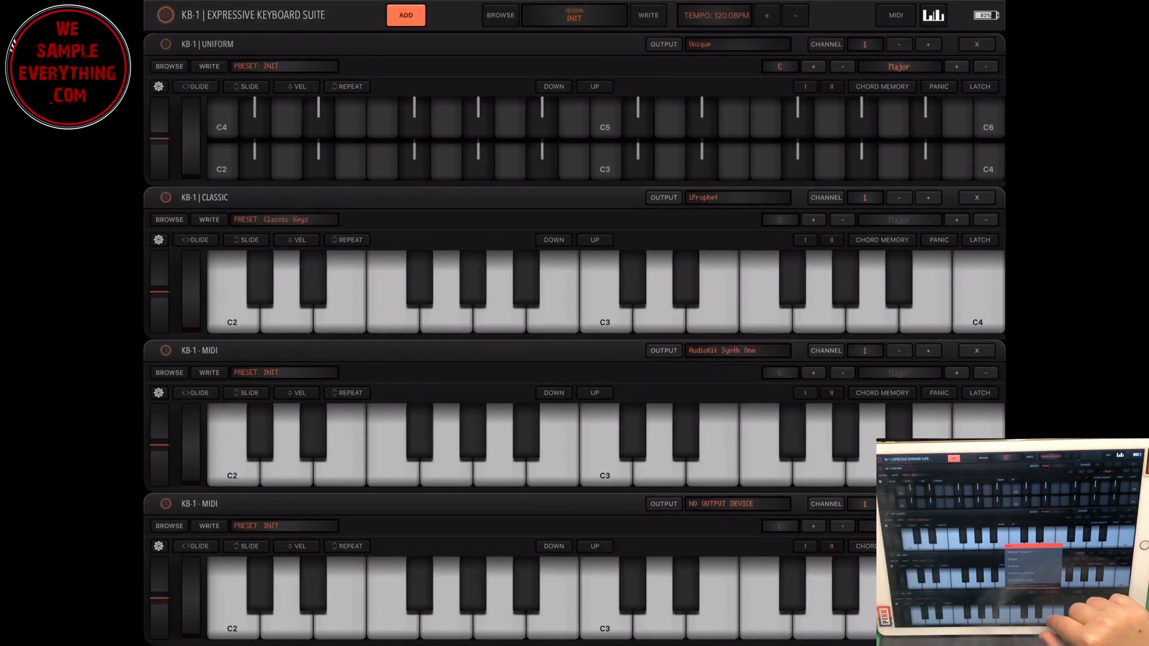
Step: Set the fourth keyboard's output to SynthMaster Player and play some notes
click(737, 503)
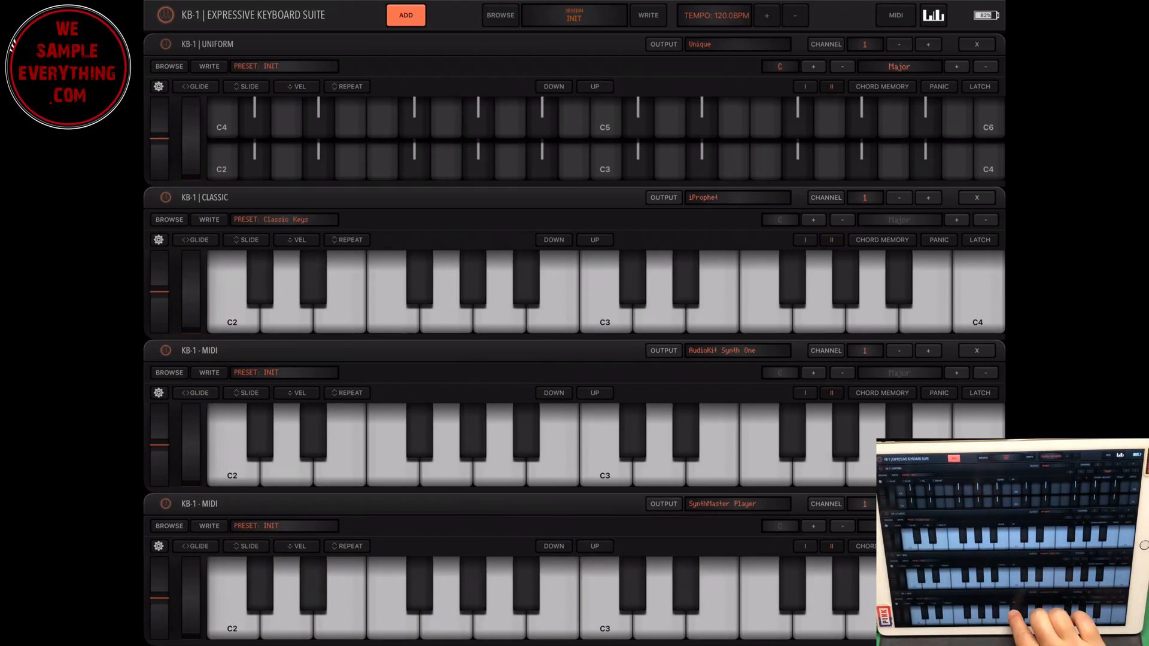
click(561, 166)
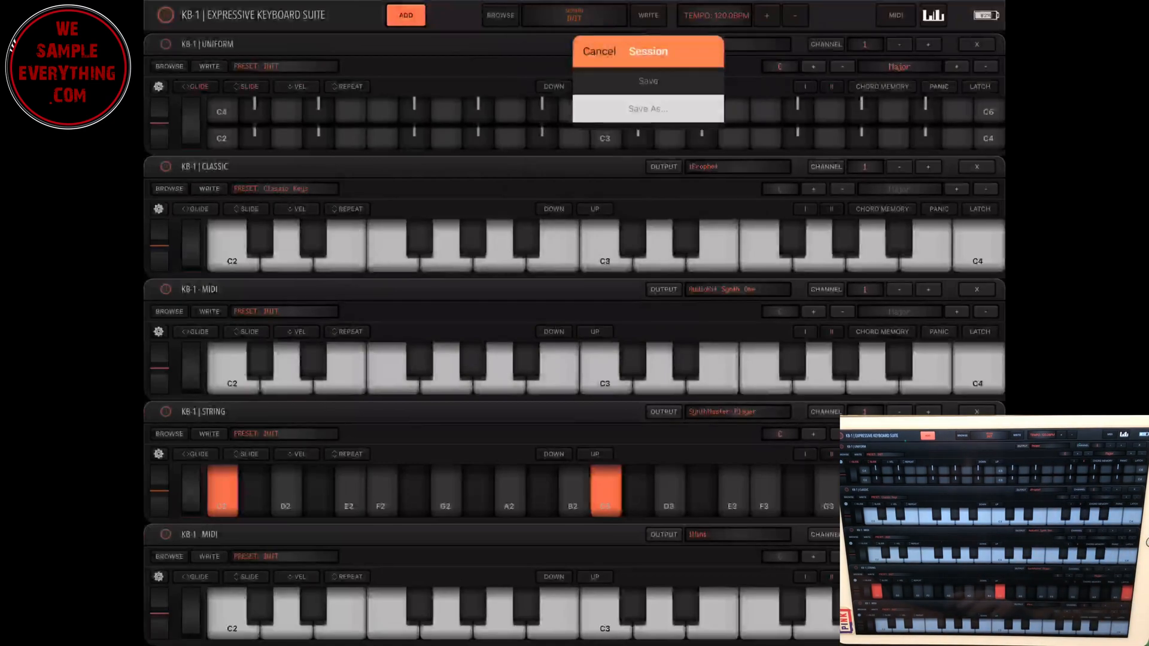
Step: Save the session as 'session' with Save As
click(647, 109)
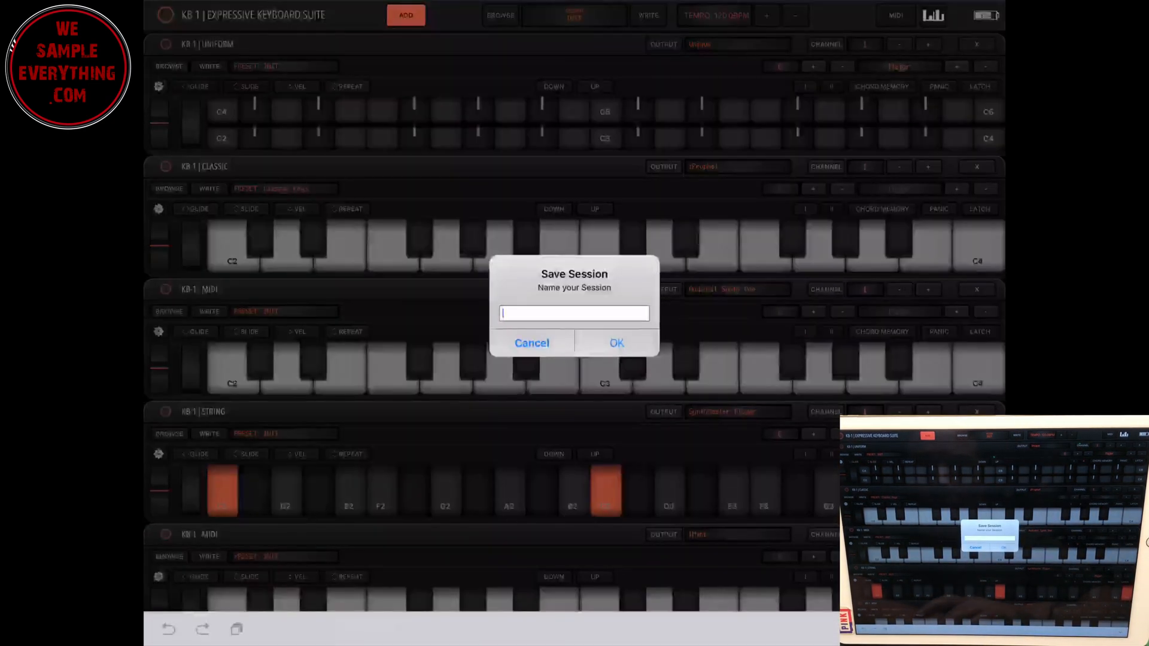
text(session)
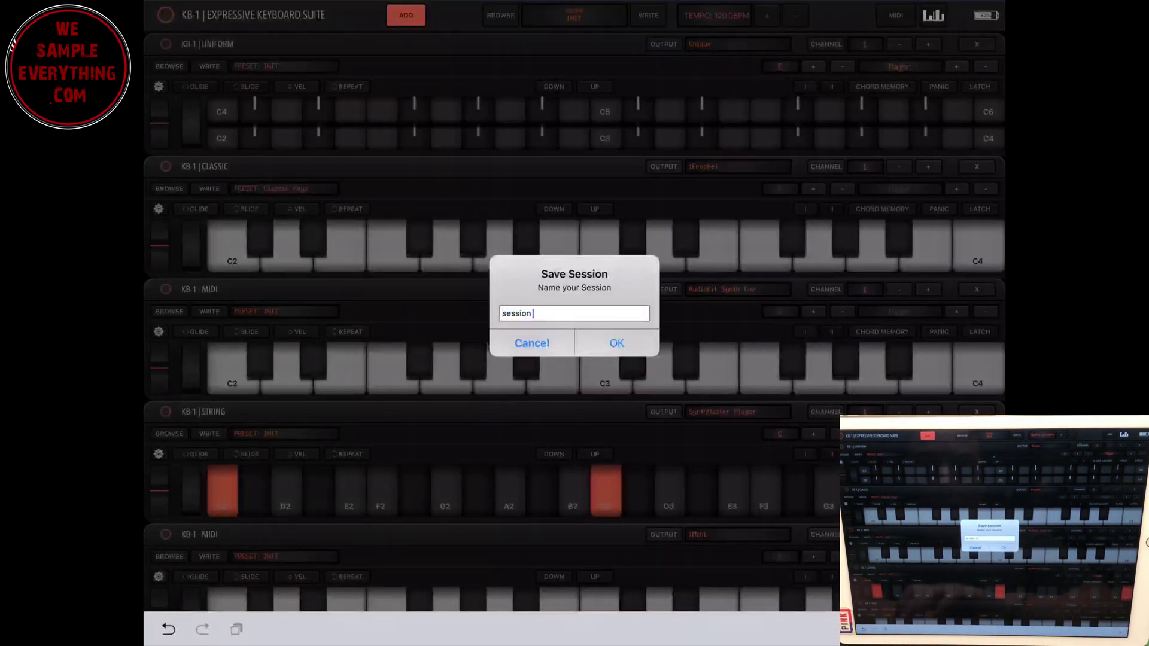
click(616, 343)
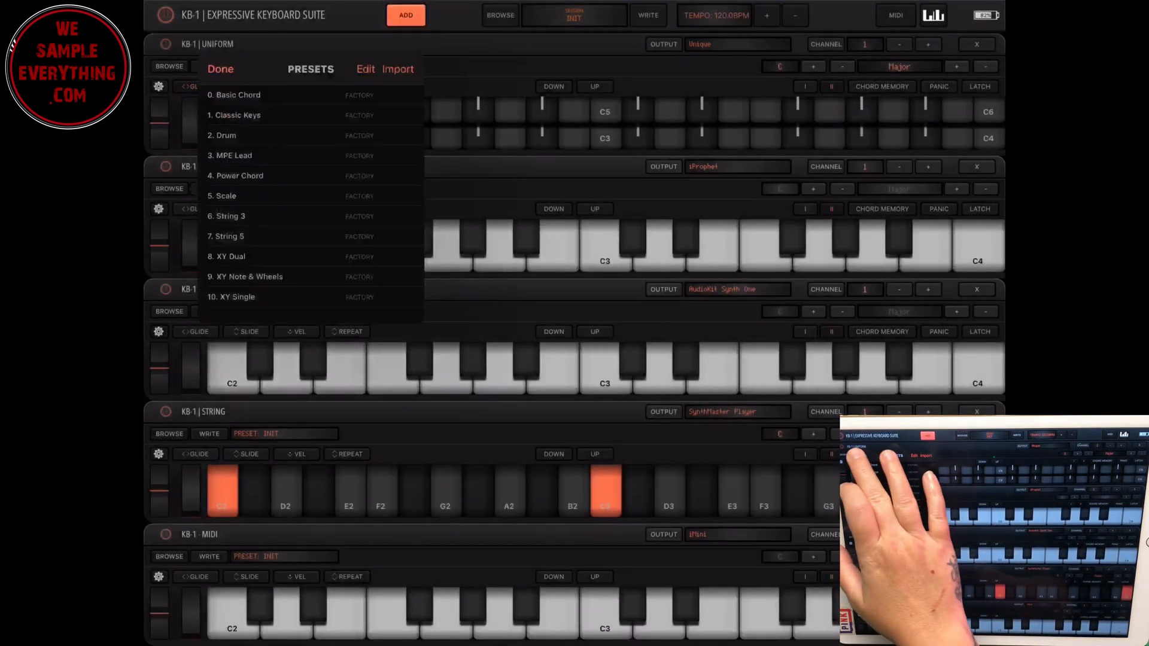
Step: Try importing a preset from Files, cancel the empty picker, and close the preset list
click(234, 115)
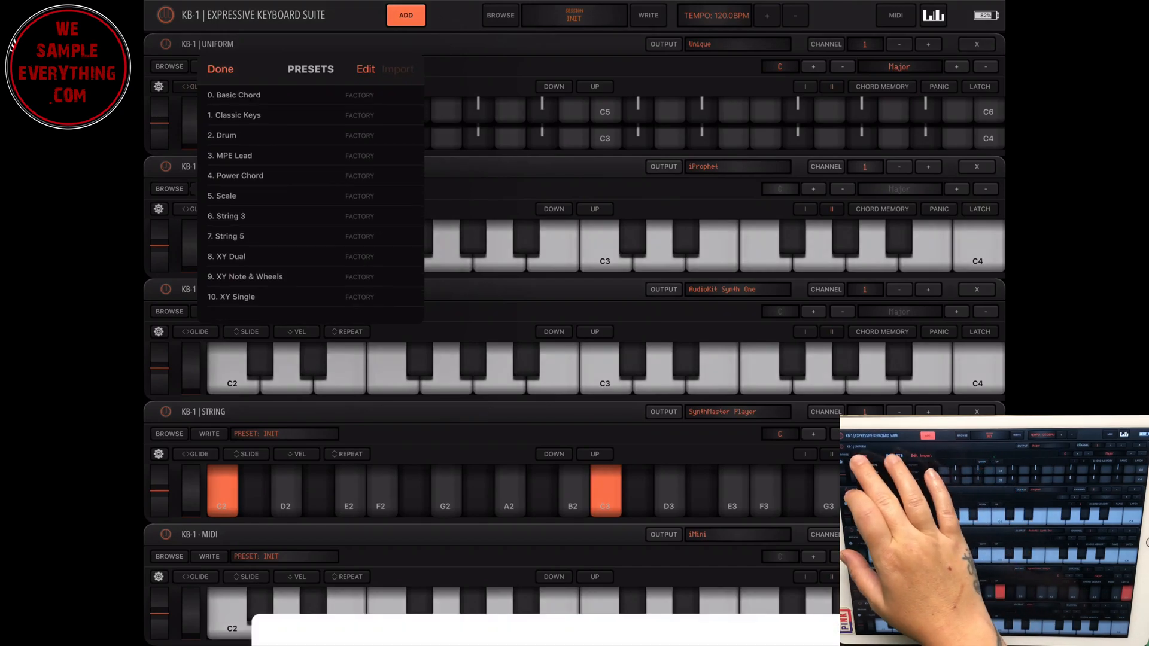
click(397, 69)
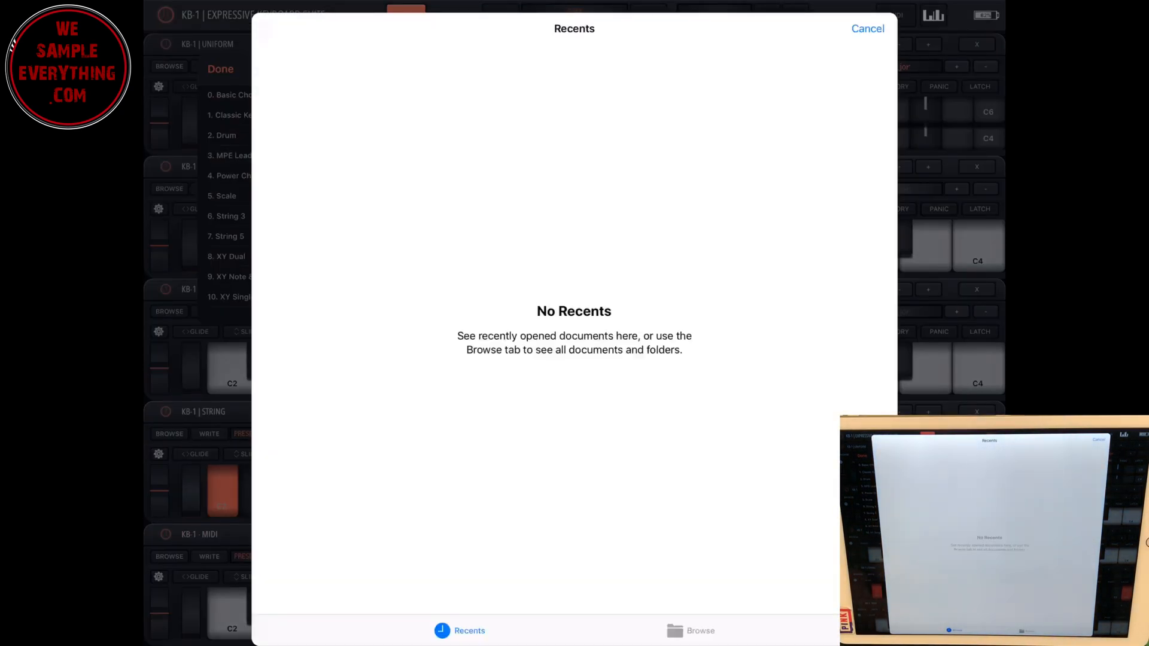
click(696, 630)
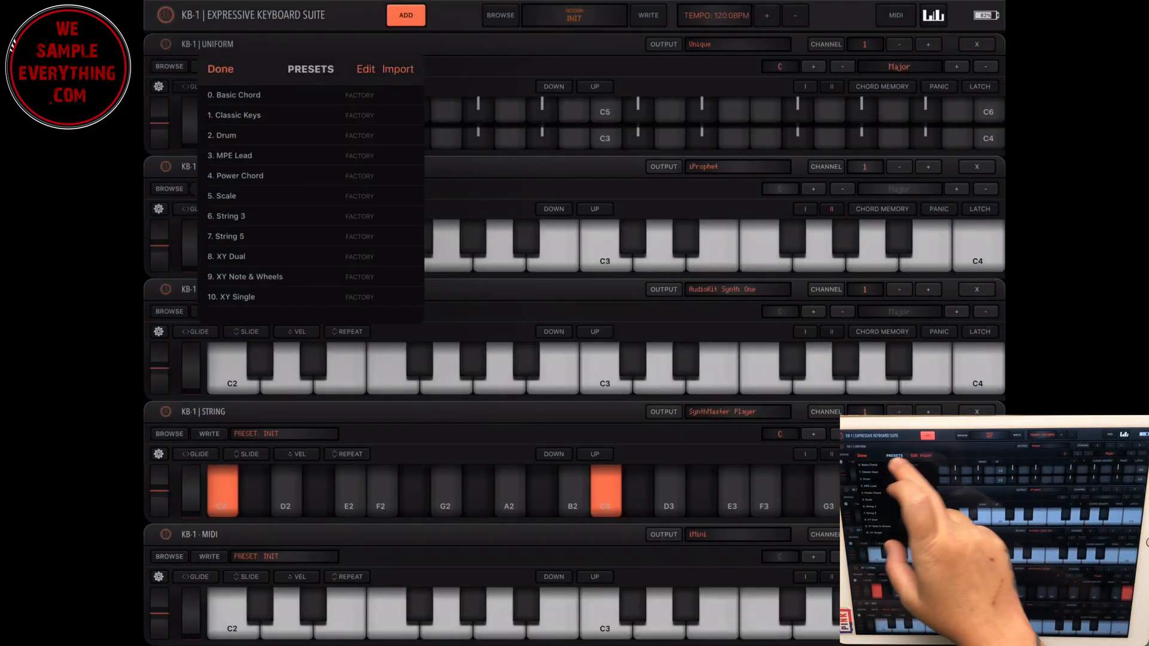
click(238, 115)
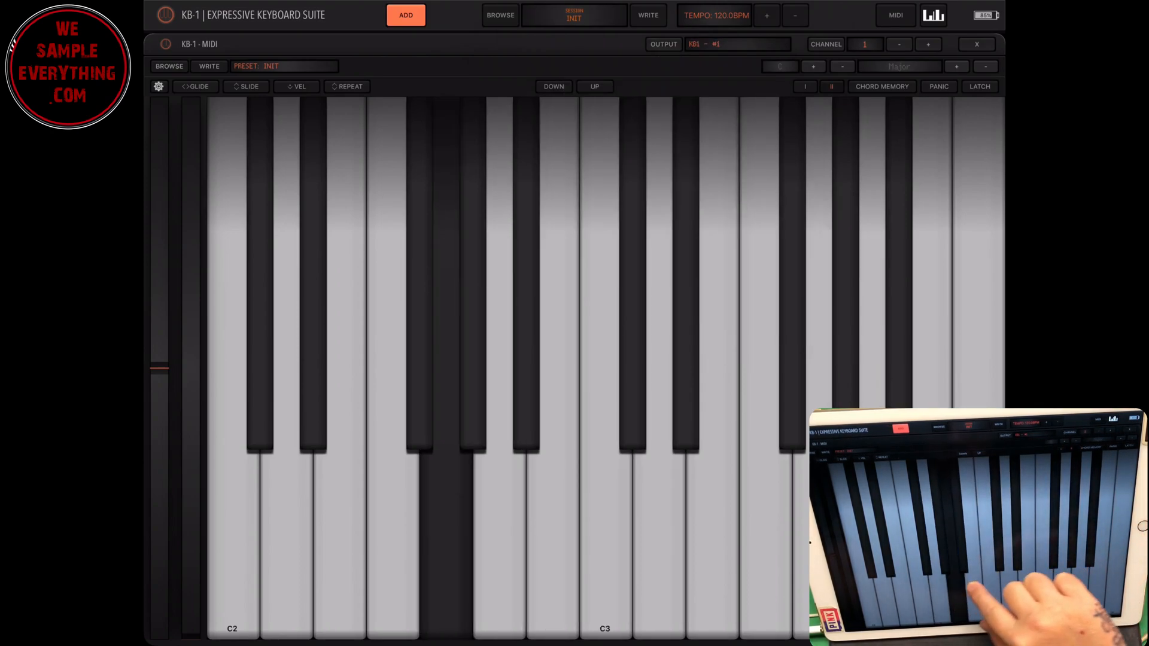
Step: Add a second keyboard to the single-keyboard layout sending to KB1 - #1
click(404, 15)
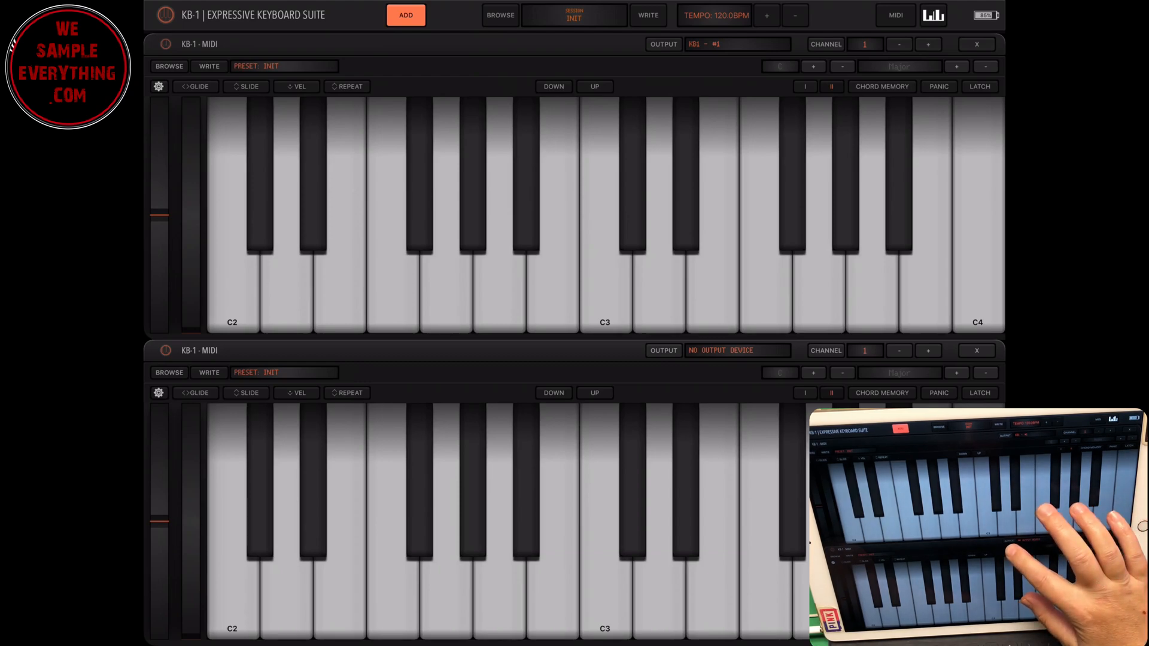
click(663, 44)
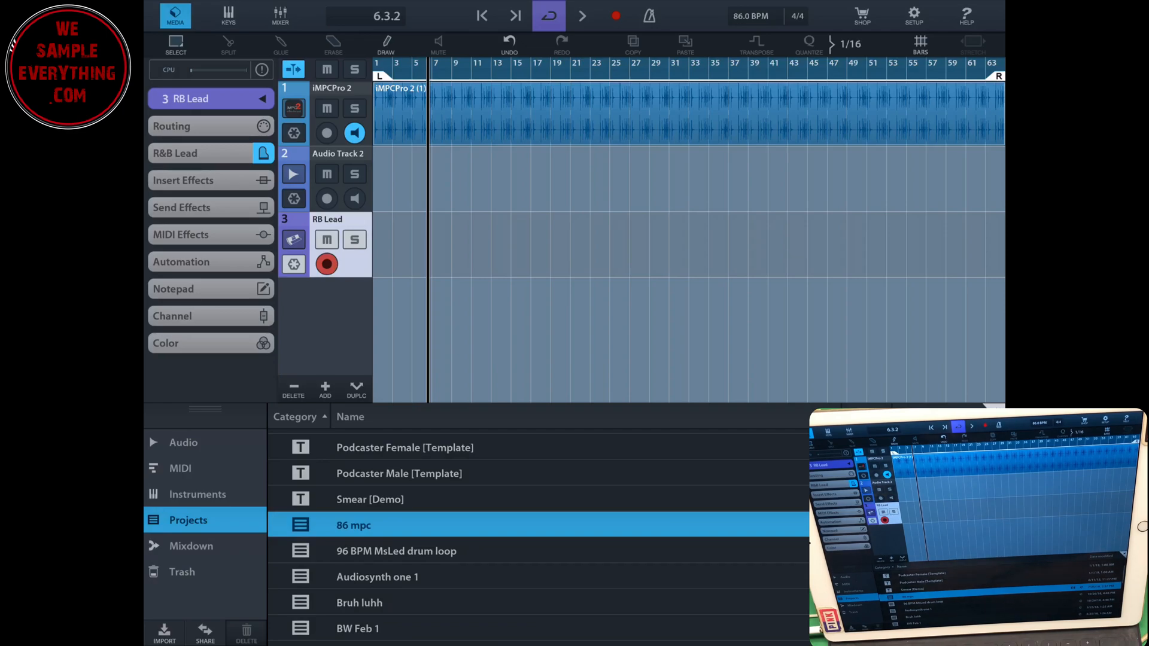
Step: Add a new MIDI instrument track loaded with Steel Drums to the Cubasis project
click(227, 15)
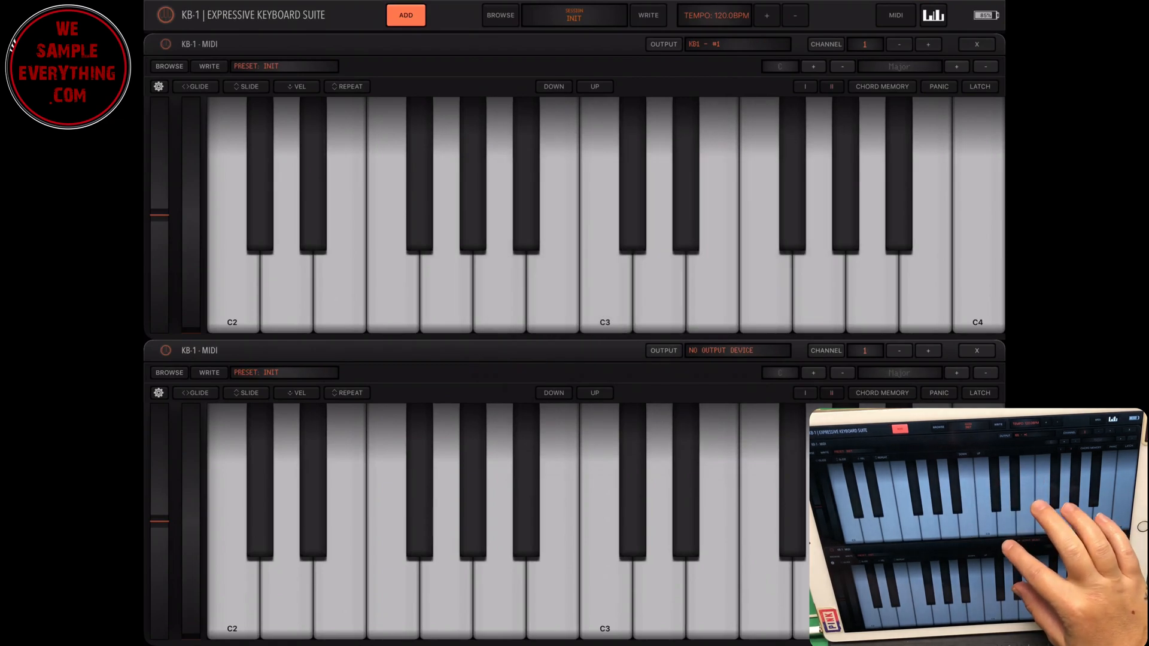
click(737, 350)
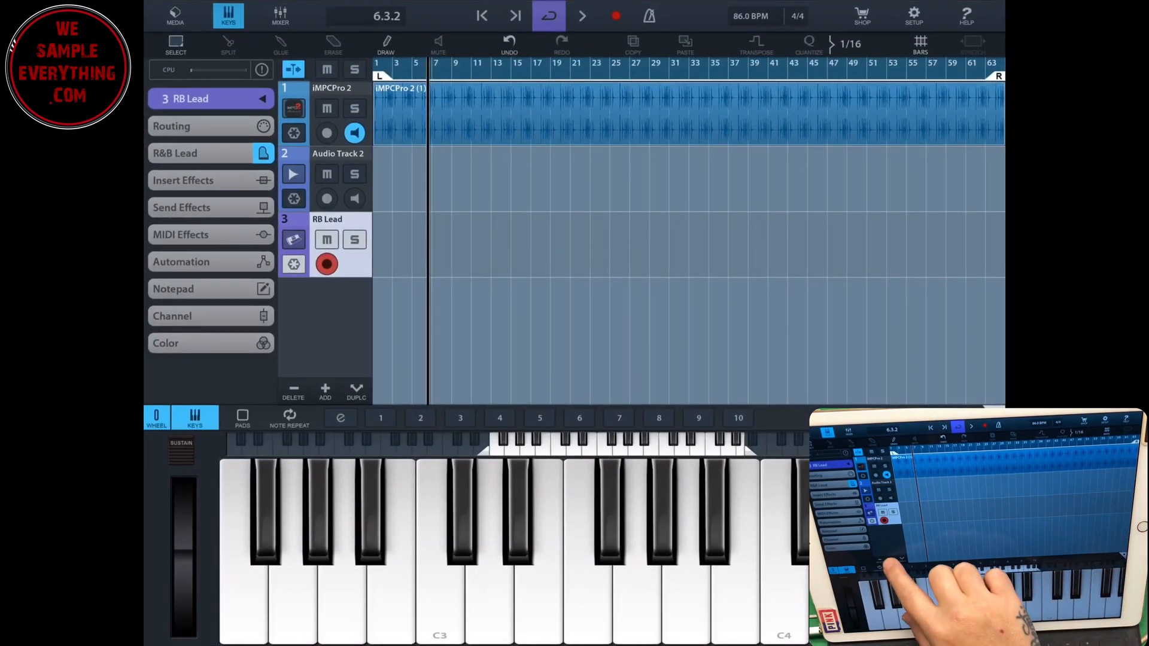
click(324, 390)
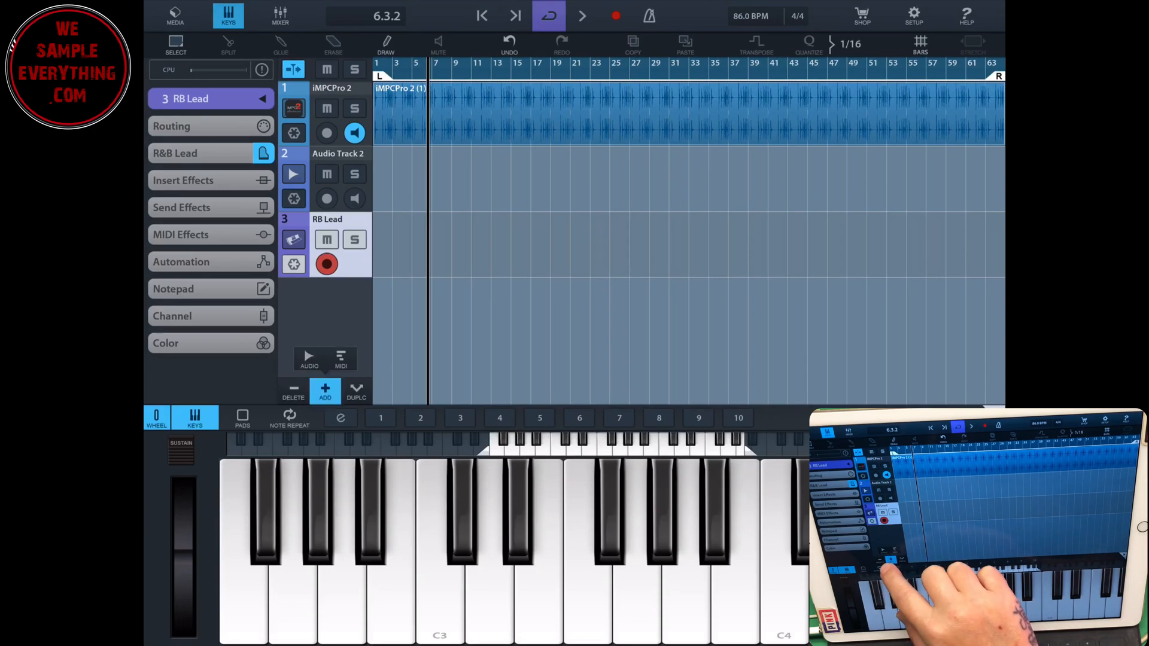
click(324, 390)
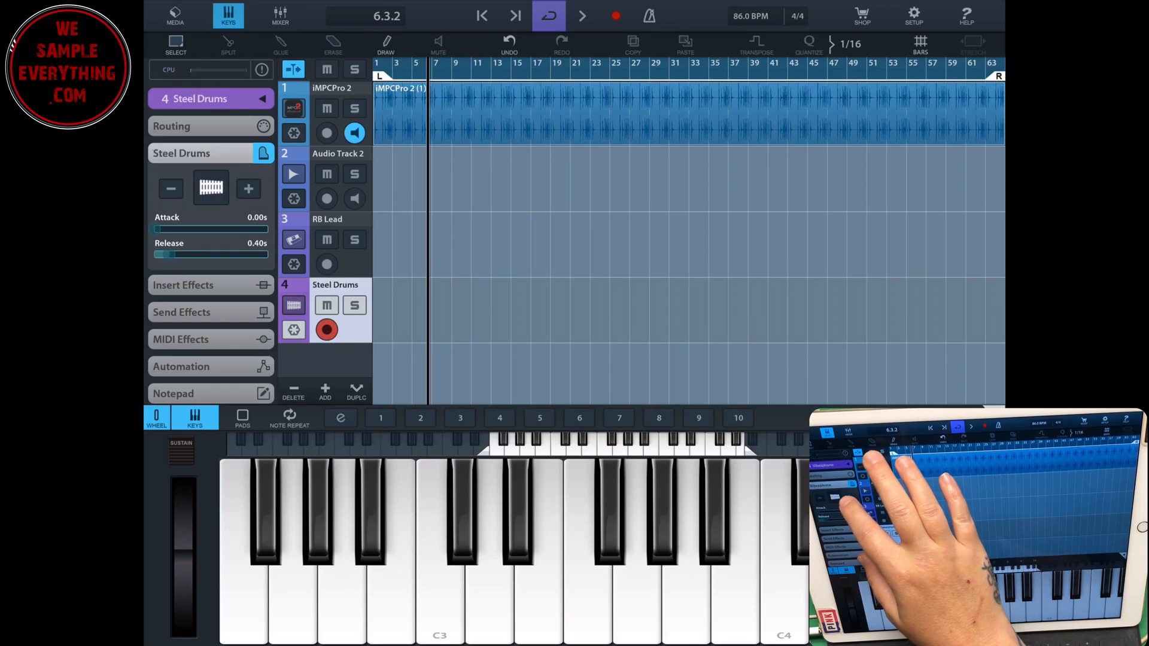
click(228, 16)
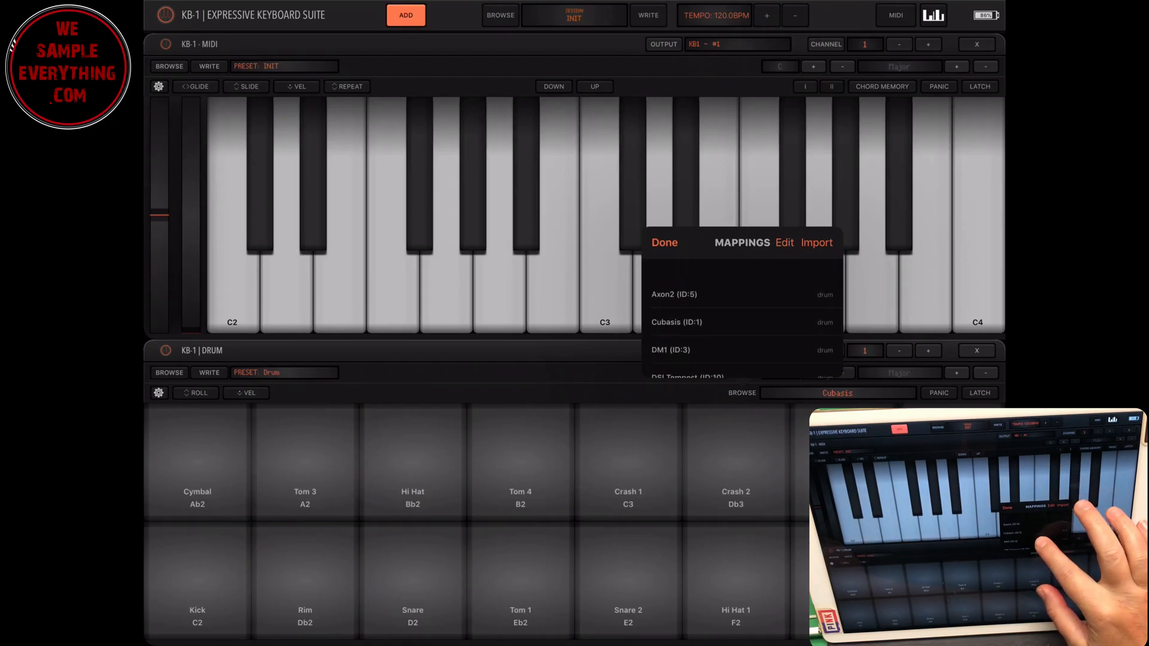
Step: Scroll the drum MAPPINGS list past devices such as DSI Tempest
scroll(down, 3)
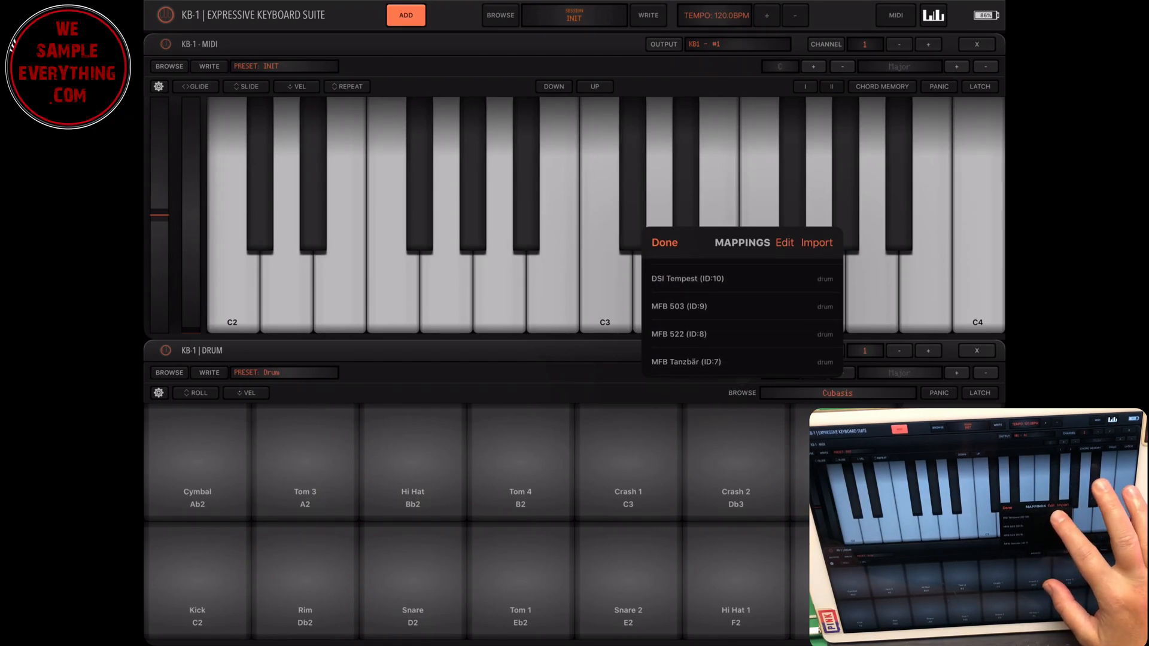
scroll(down, 3)
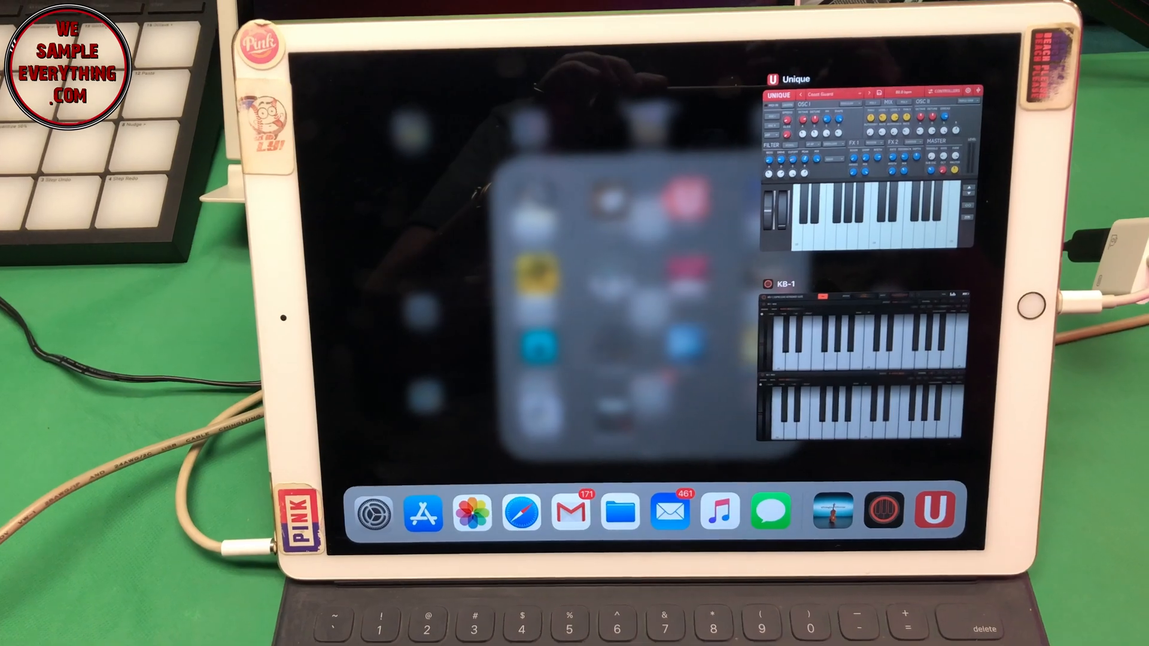
Step: Select the KB-1 window in the app switcher next to Unique
click(905, 360)
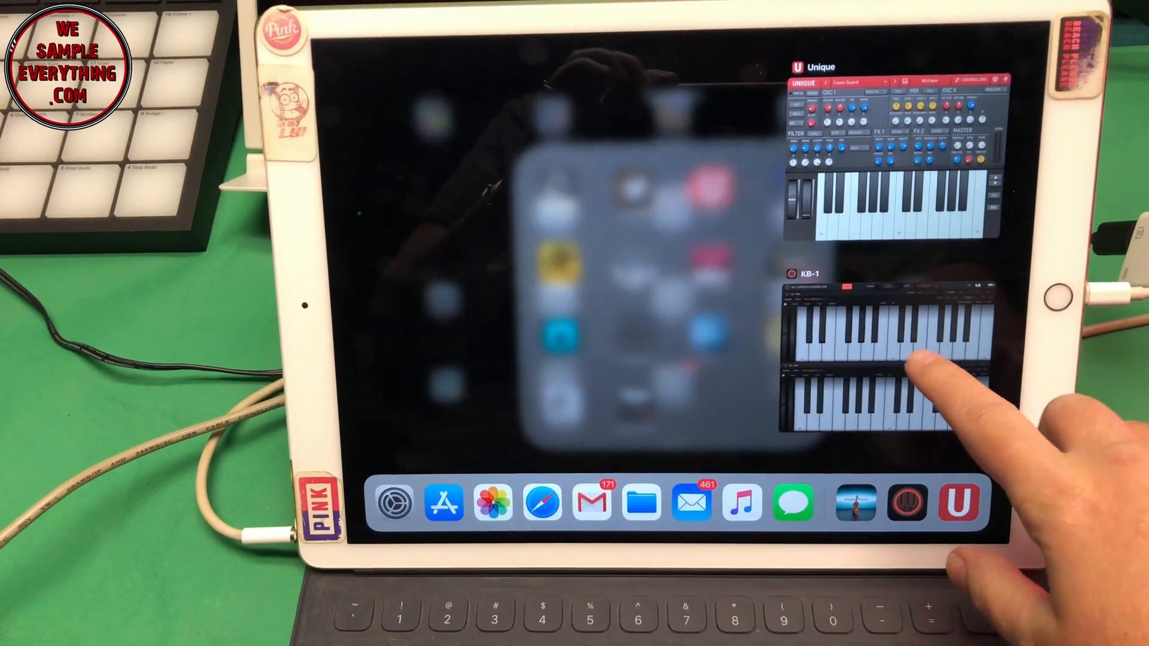